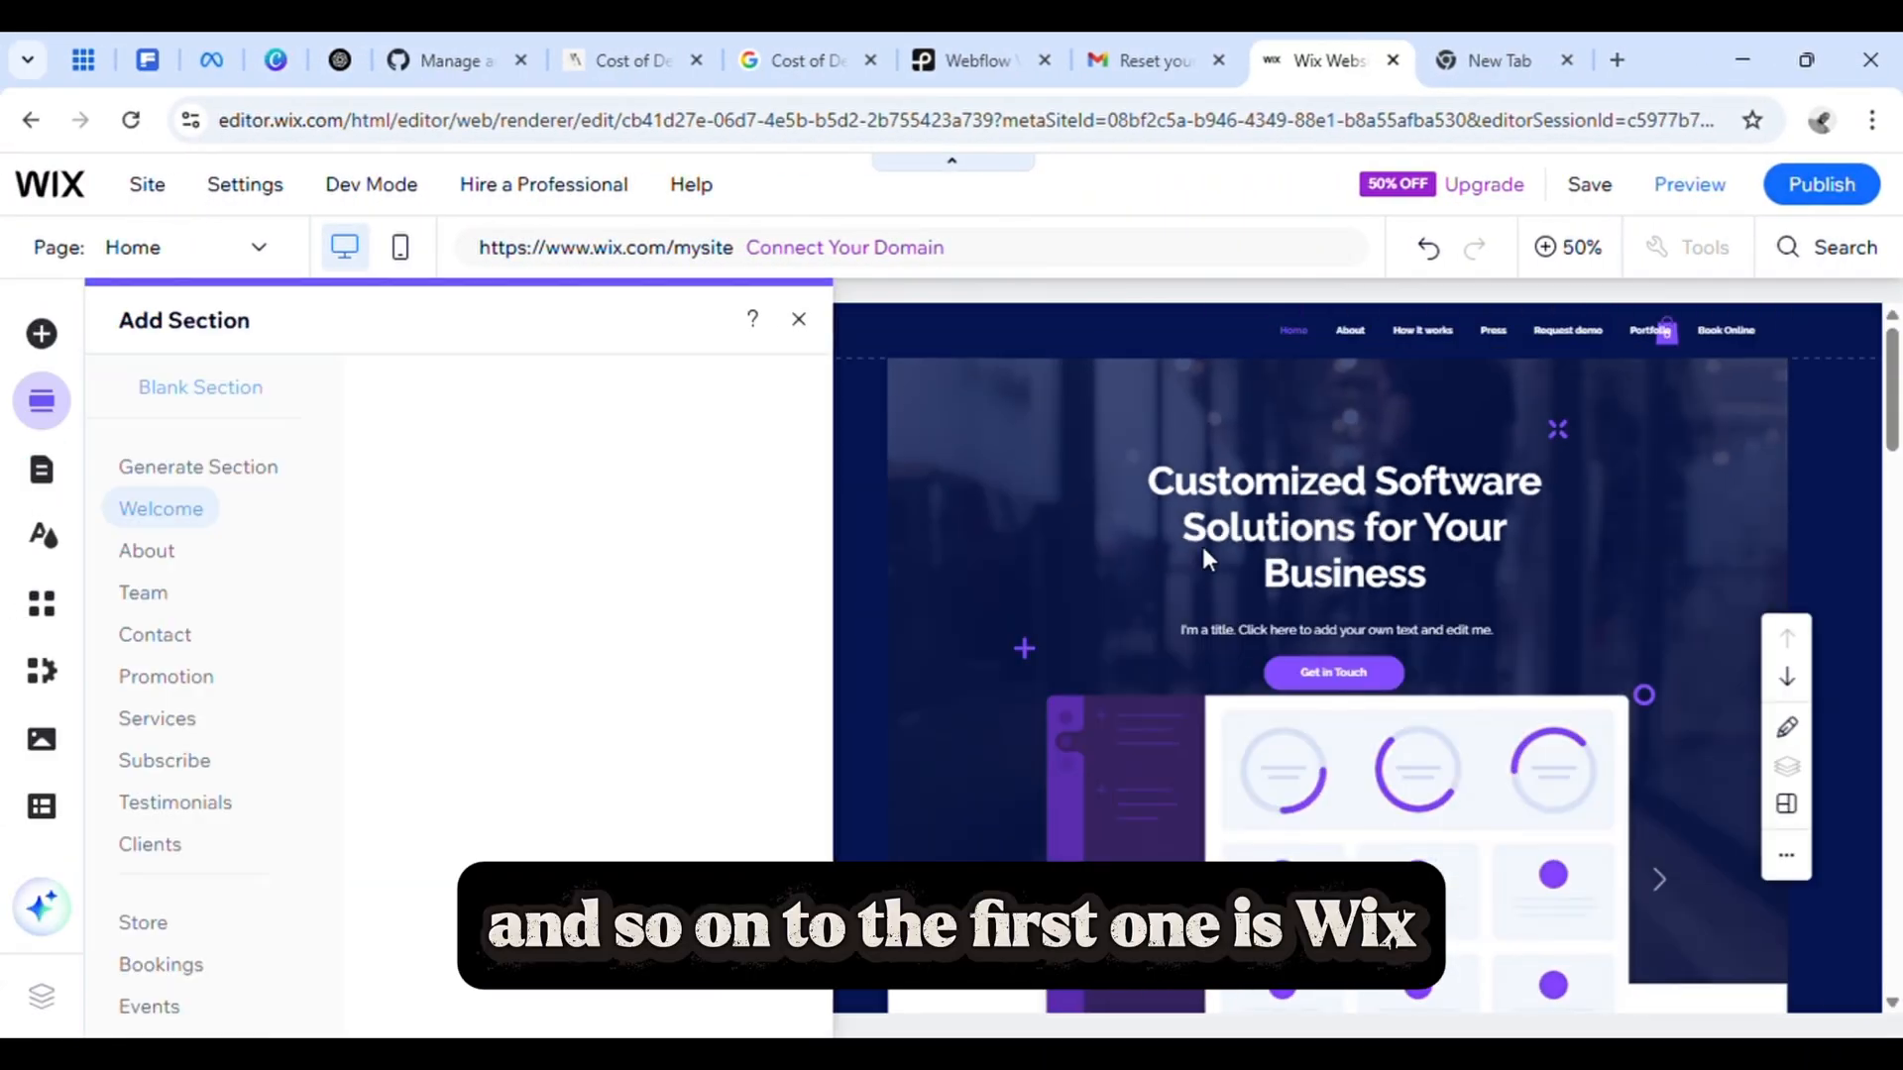
Browse the Services section designs in Wix's Add Section panel, then close it.
click(157, 719)
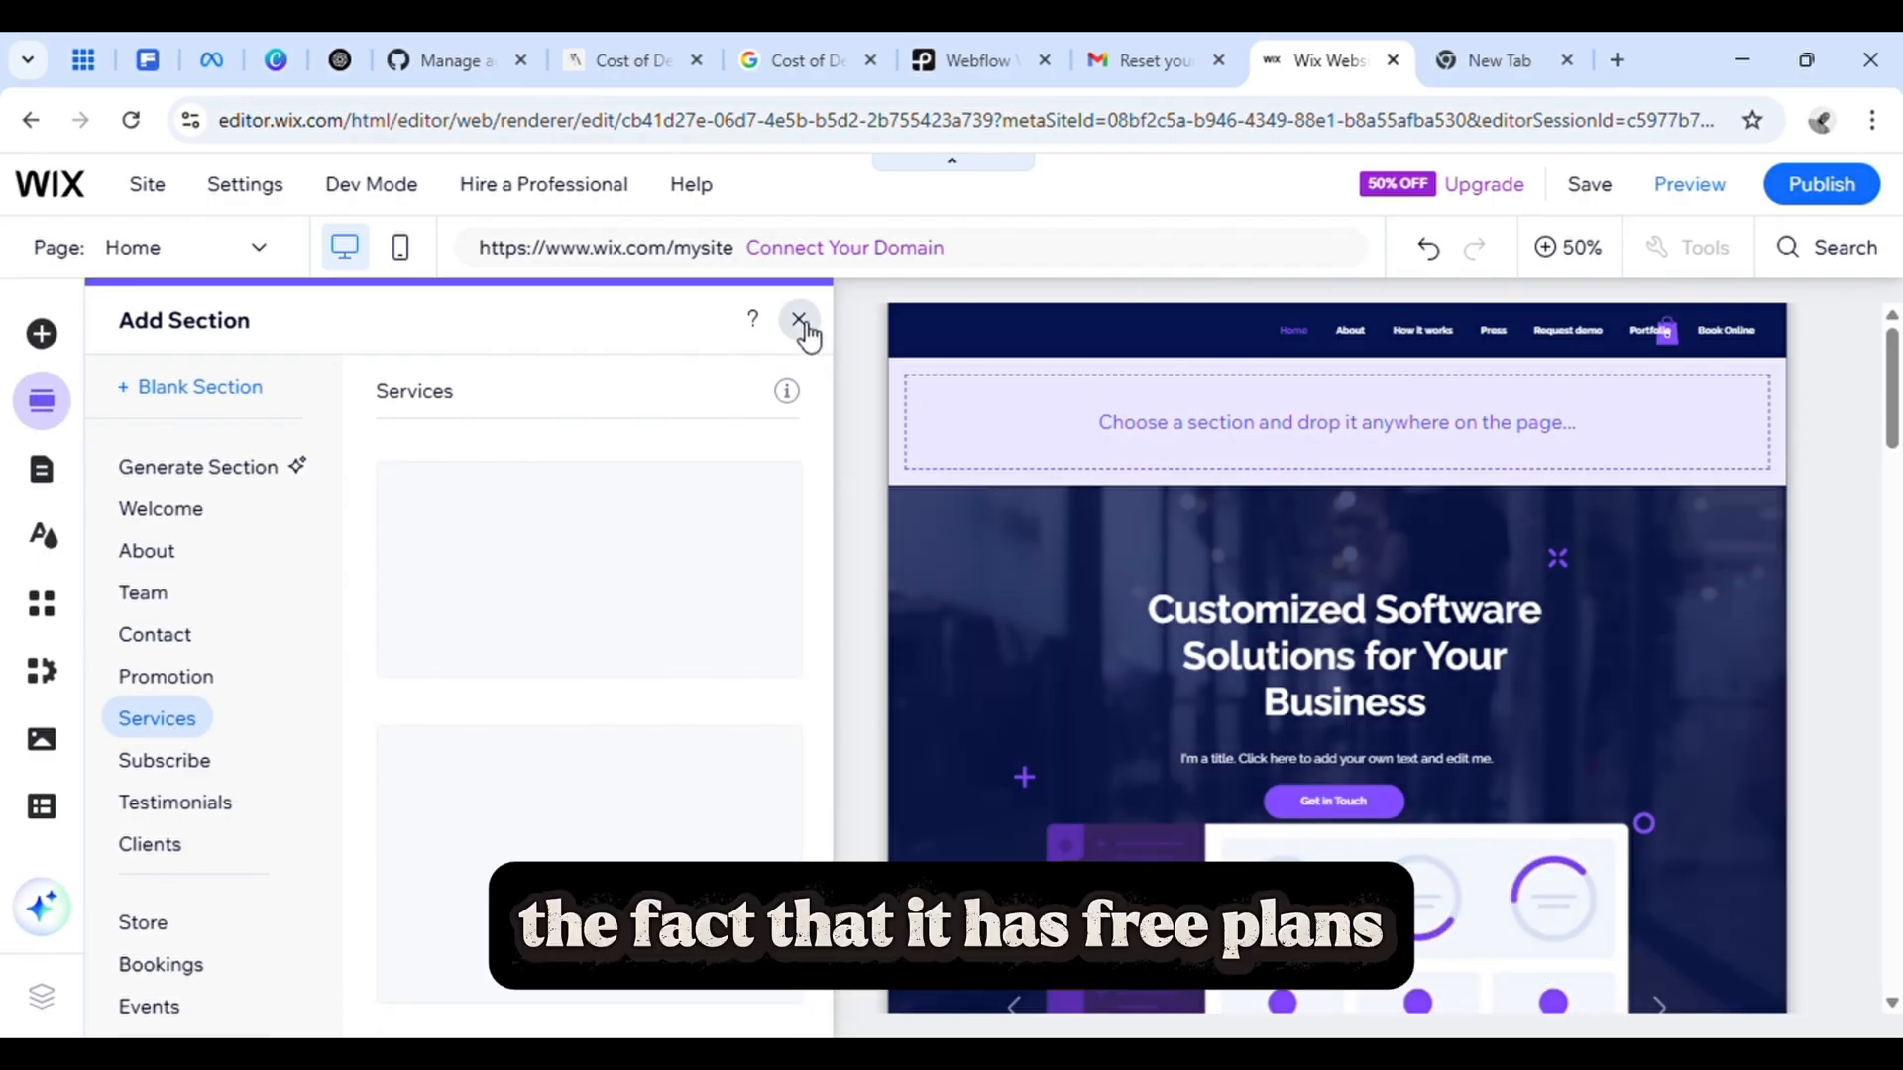
click(800, 320)
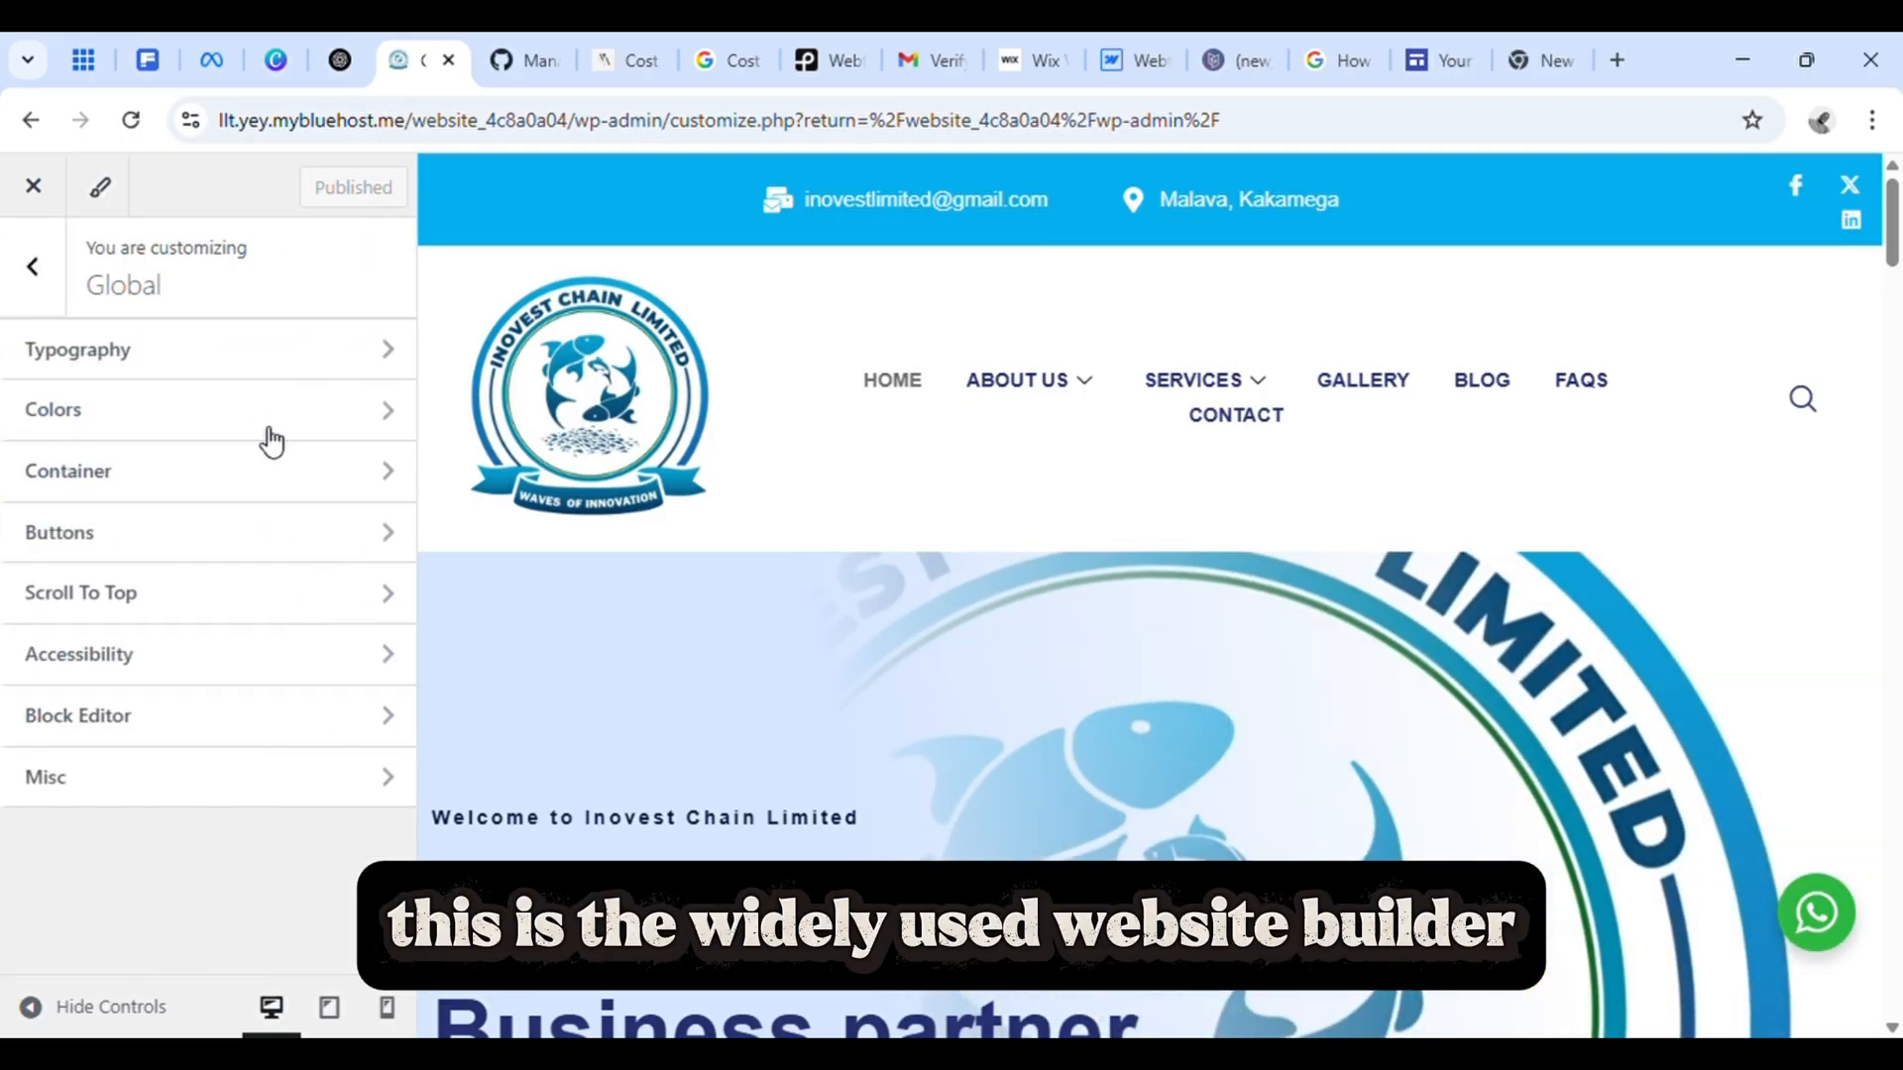
Review the WordPress home page, then apply an outlined button preset and show Secondary button presets.
scroll(down, 3)
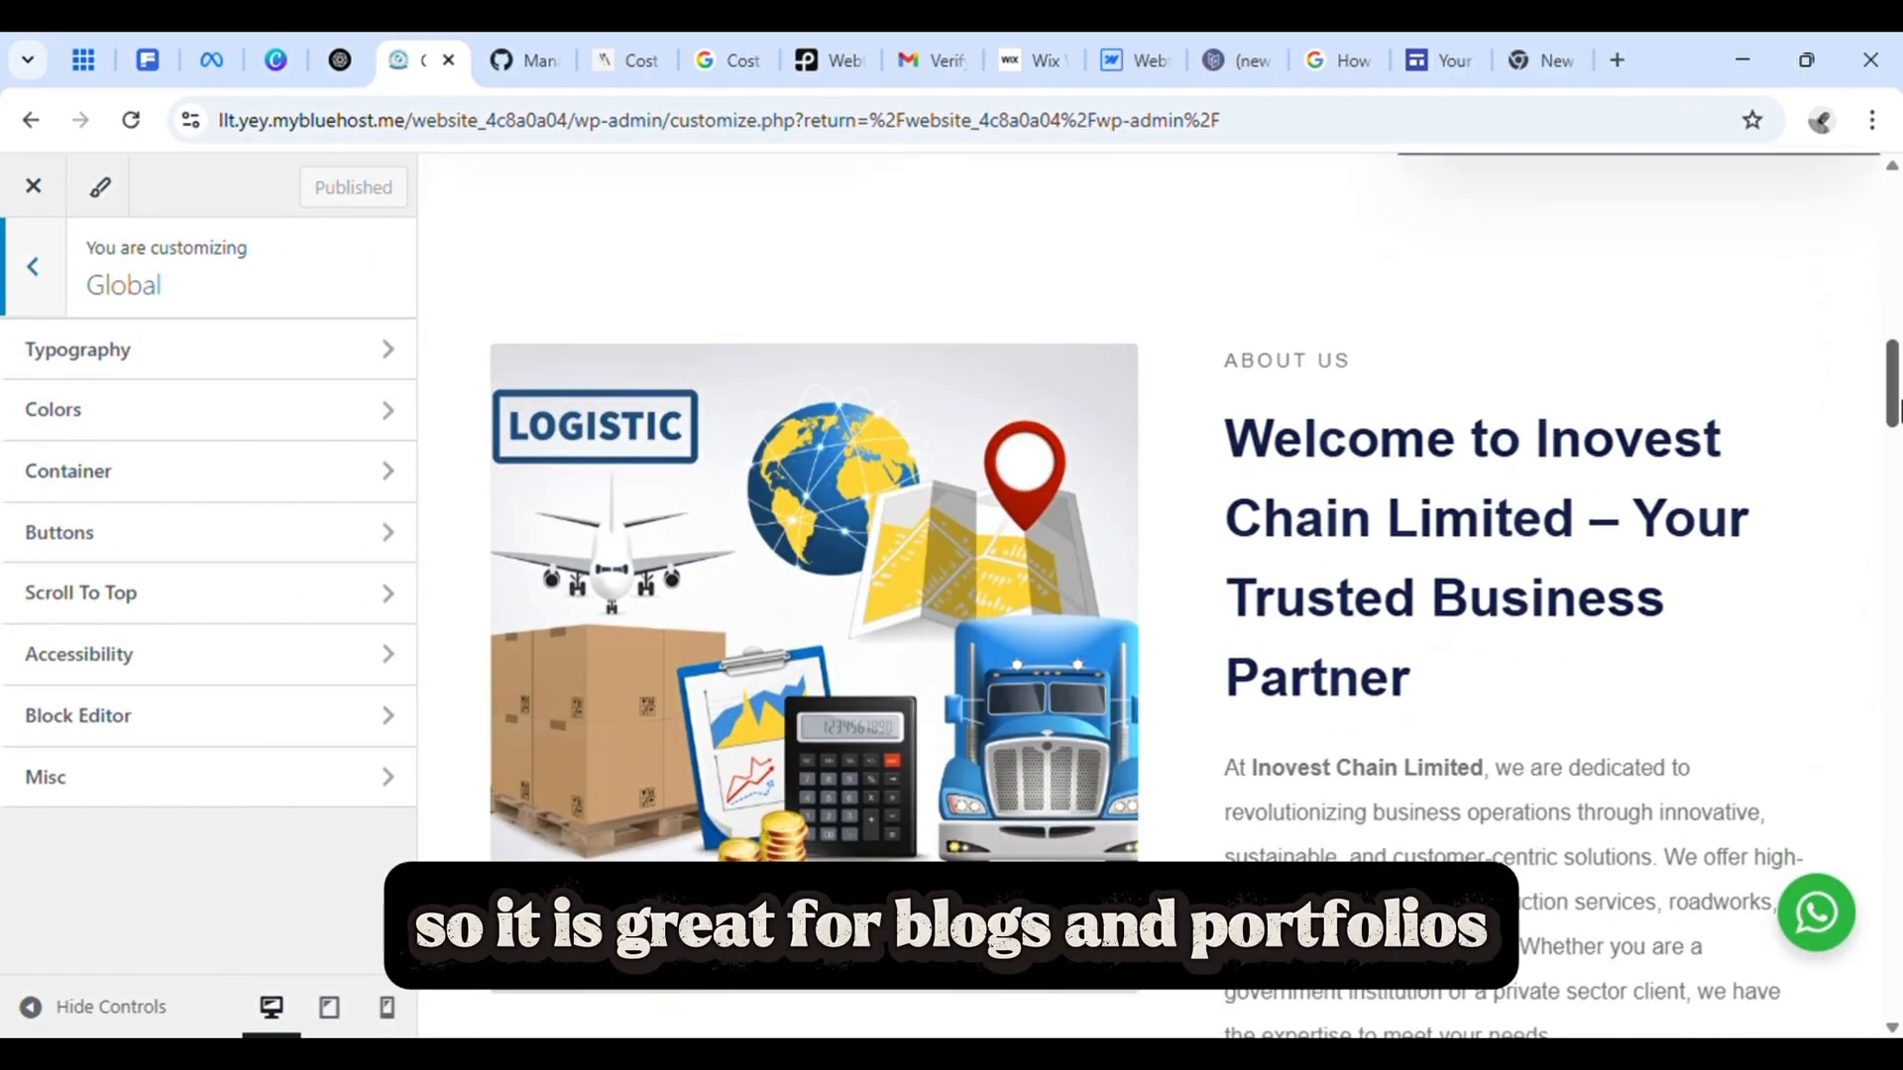
scroll(up, 3)
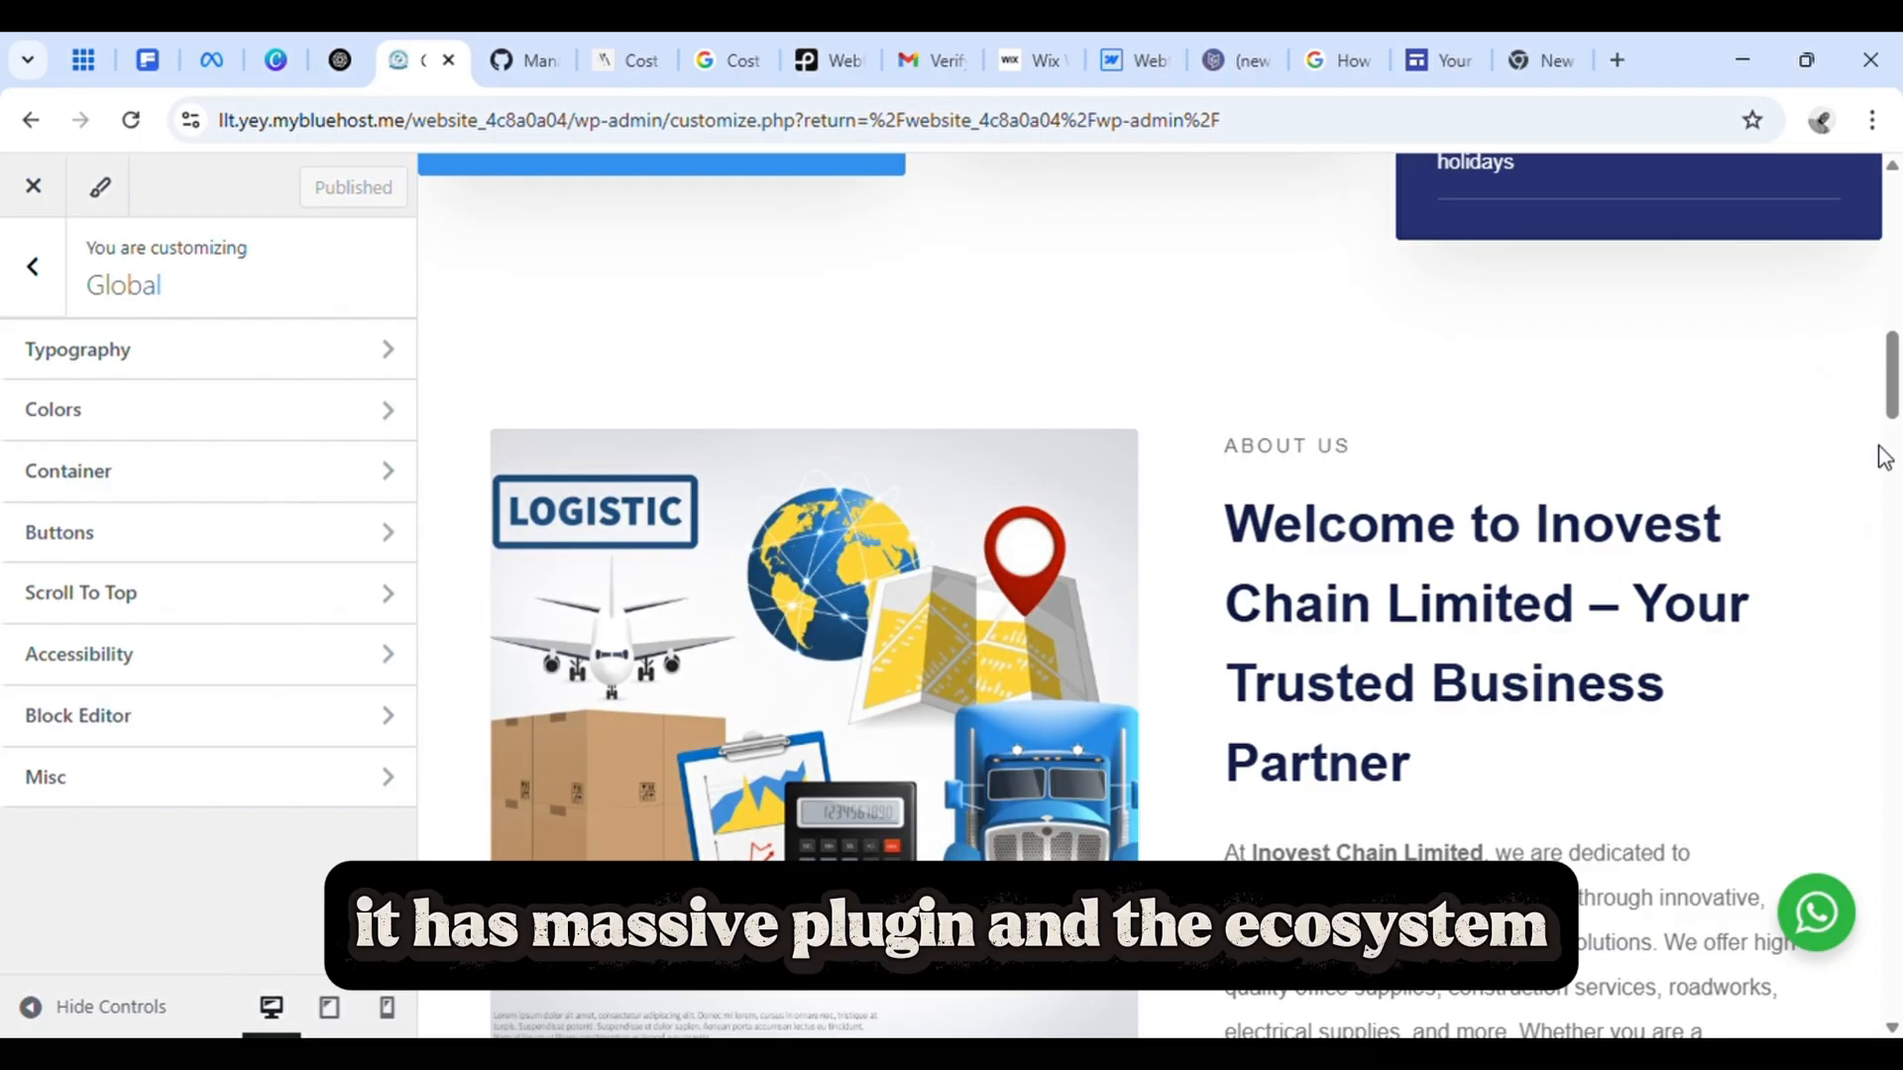
scroll(up, 3)
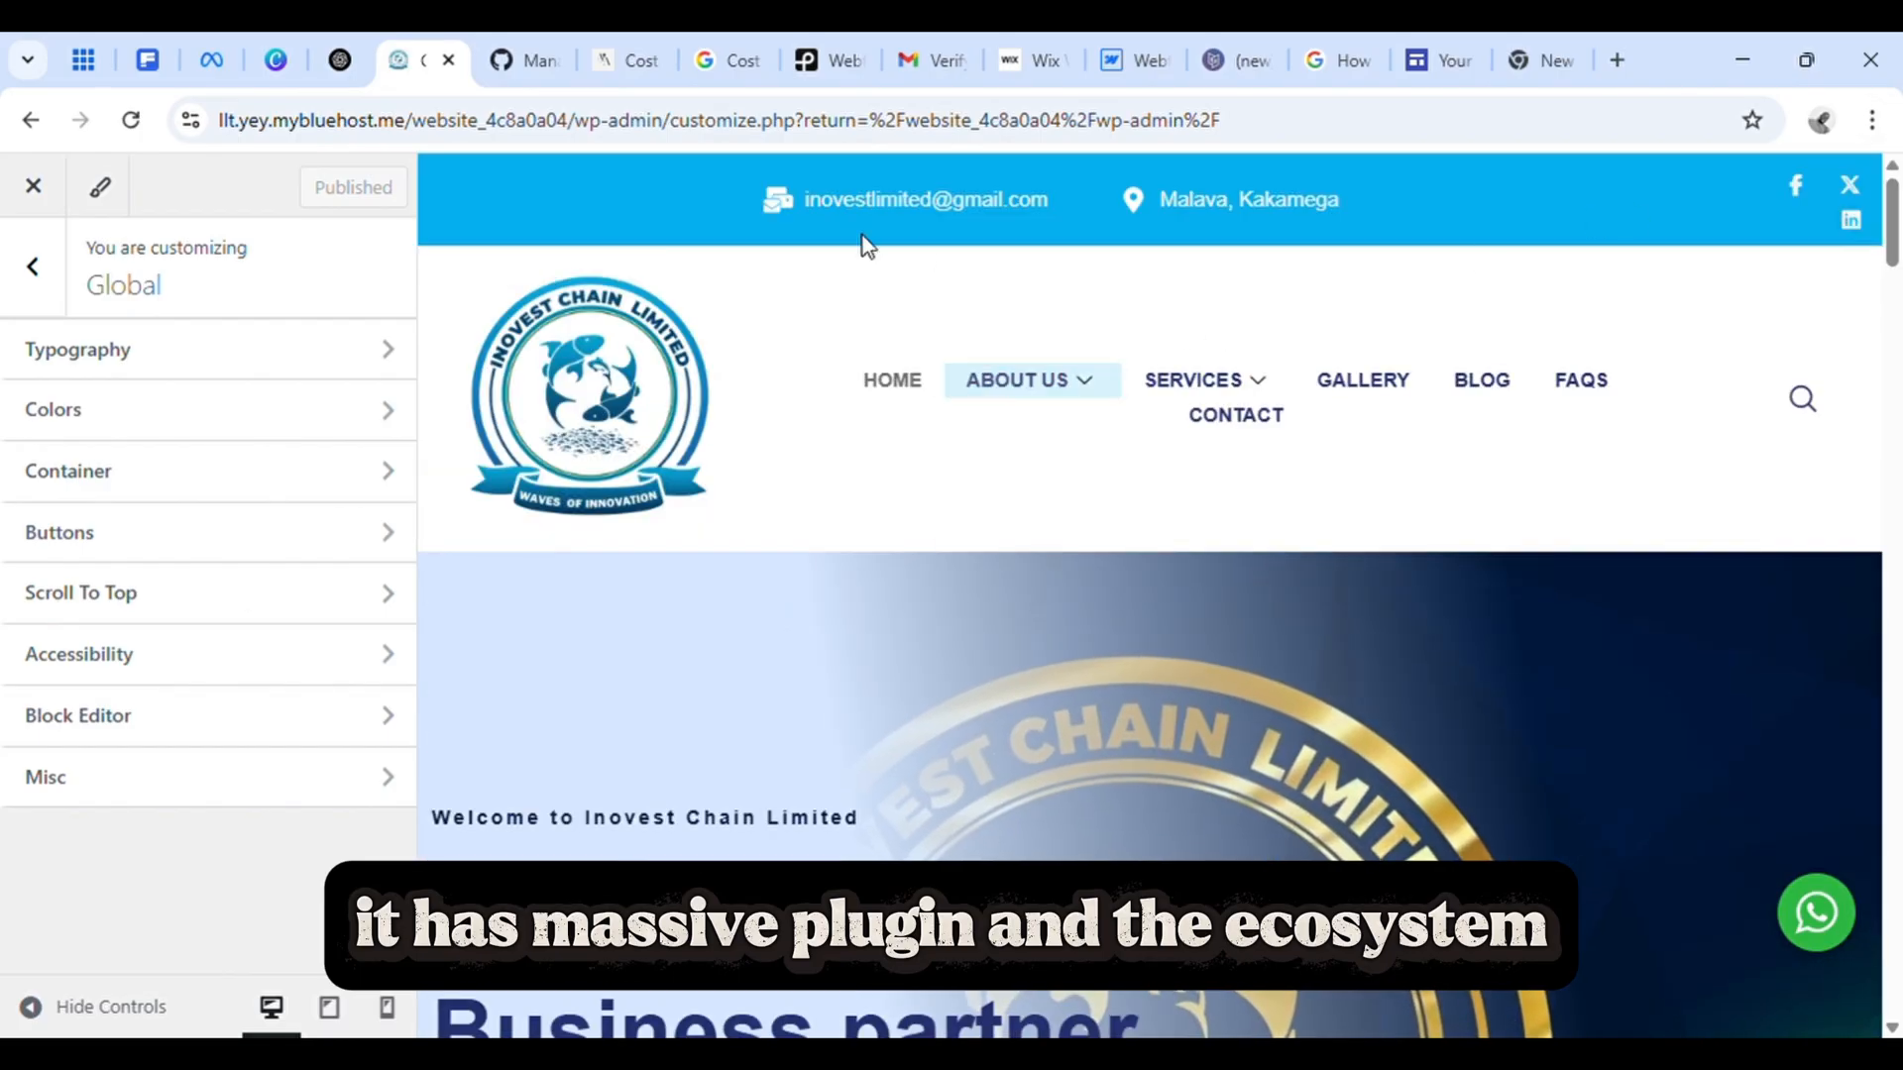
click(58, 534)
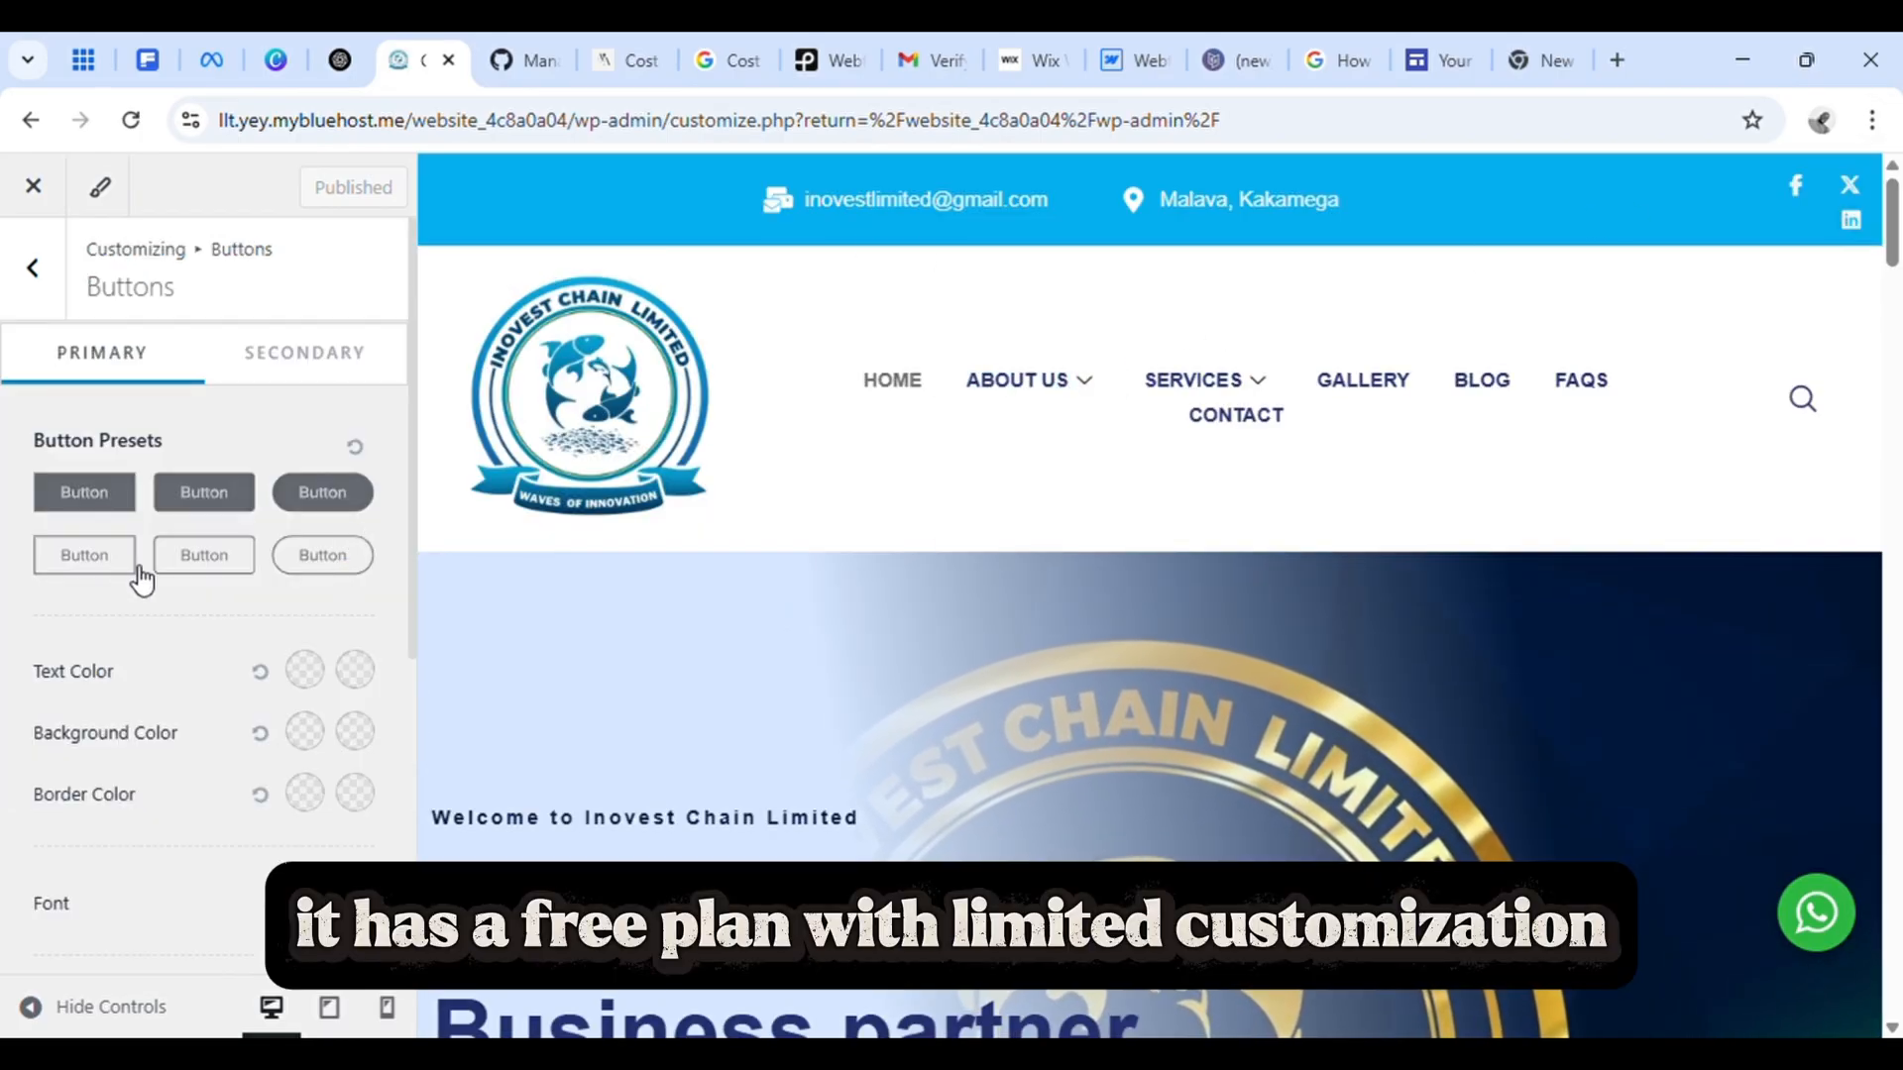
click(83, 555)
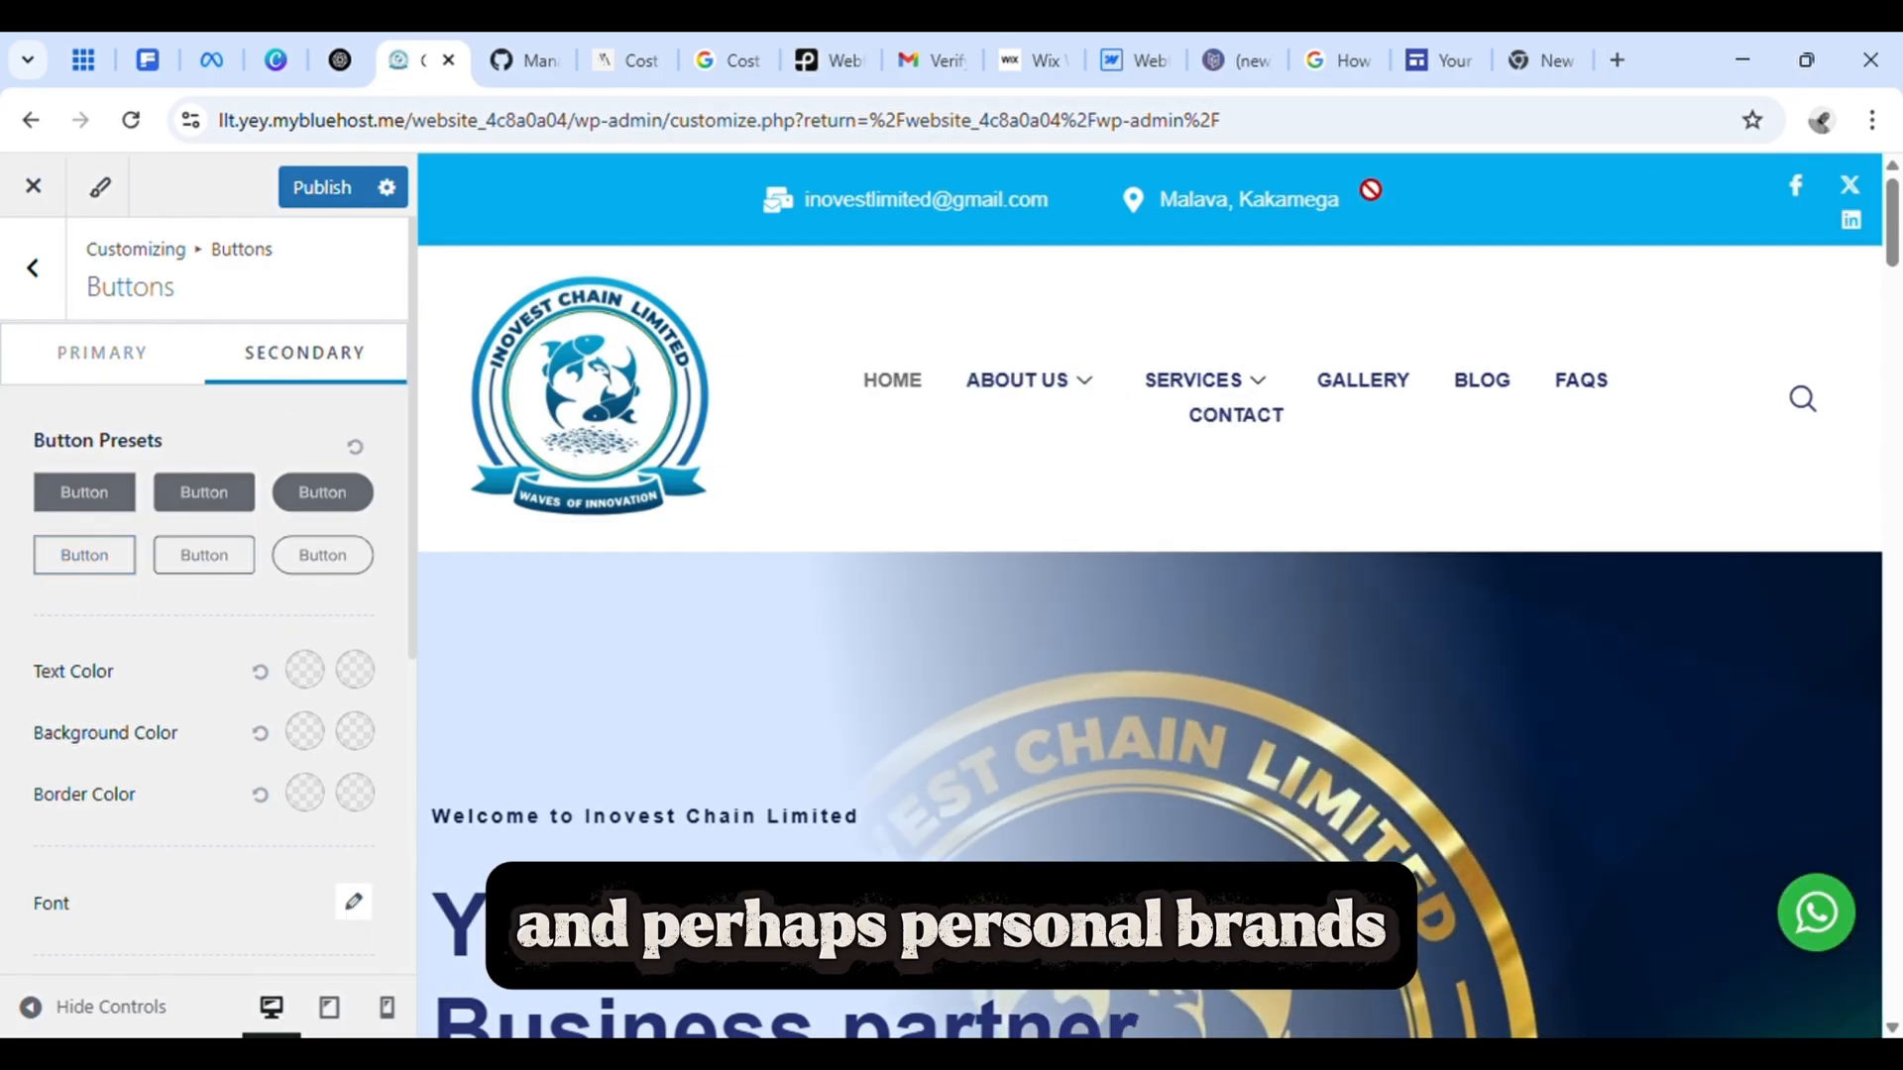
click(1514, 60)
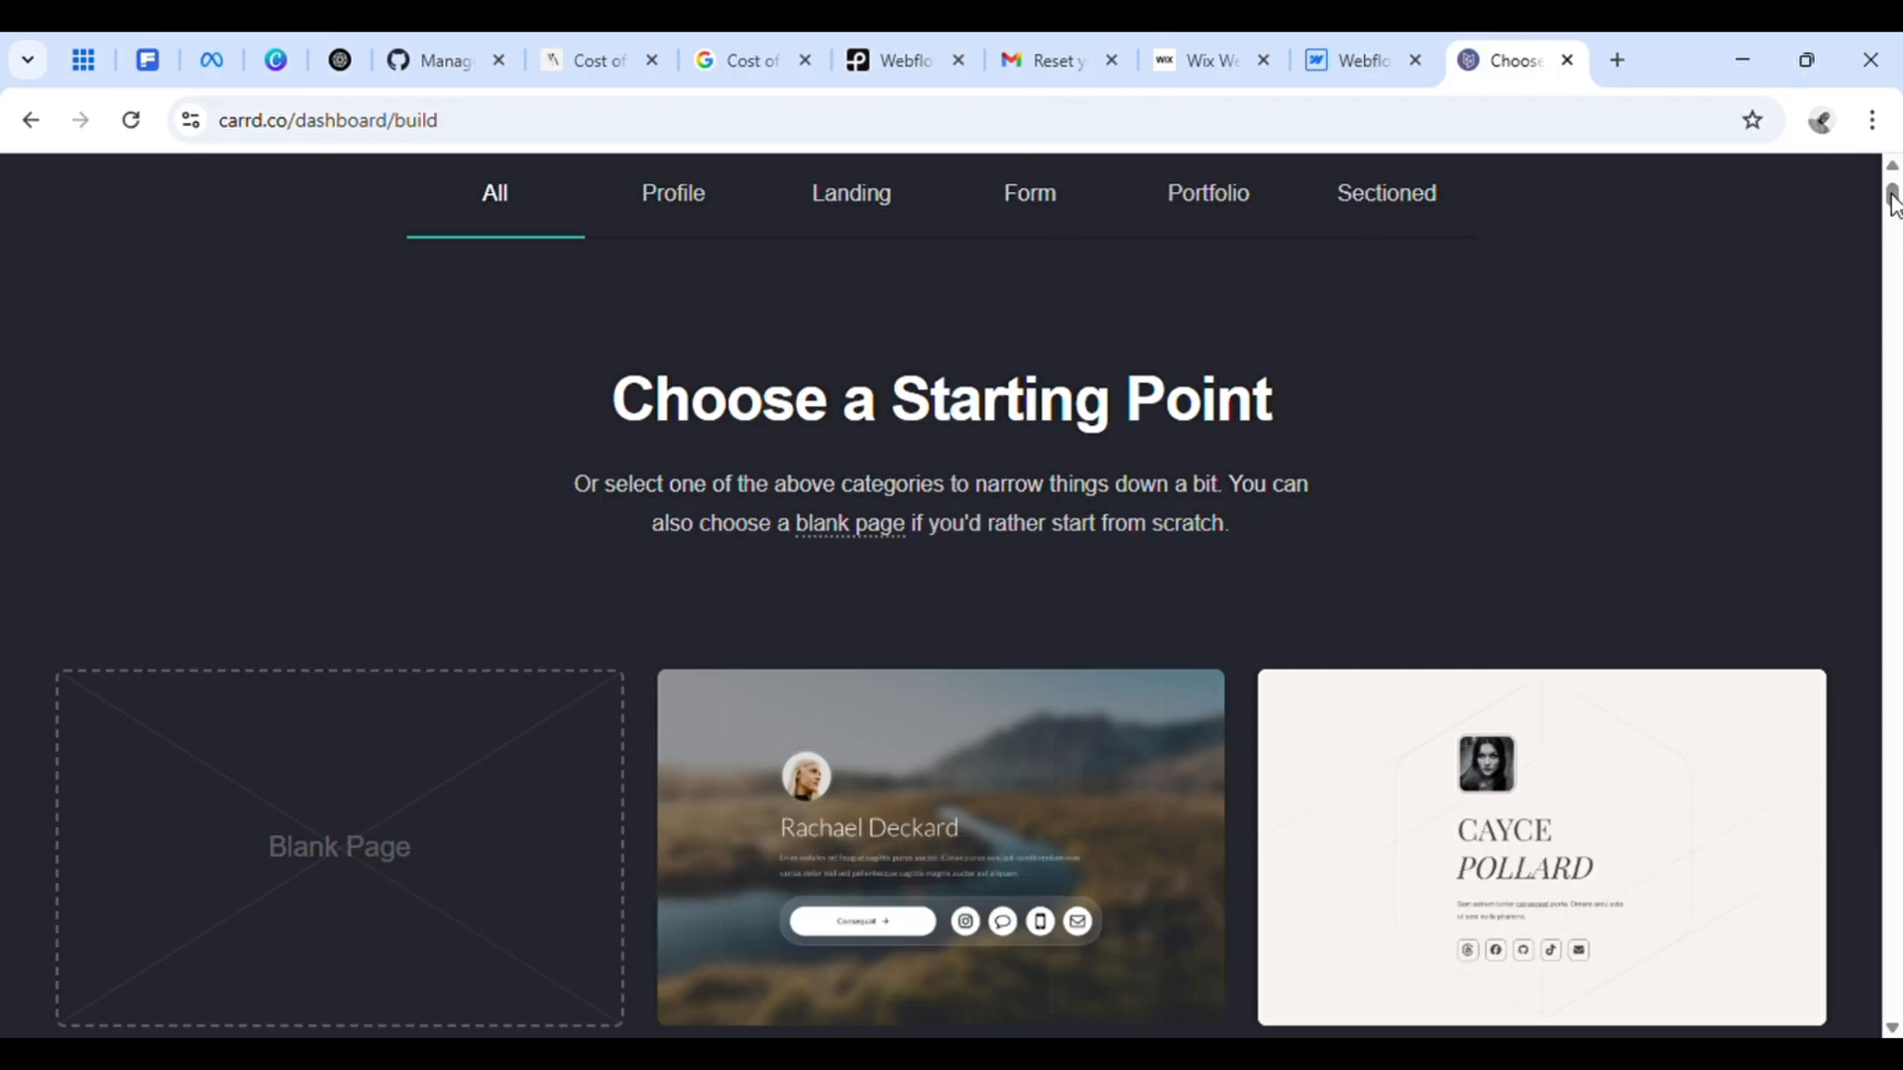
Select the Rachael Deckard template in Carrd and inspect its Consequat buttons row.
scroll(down, 3)
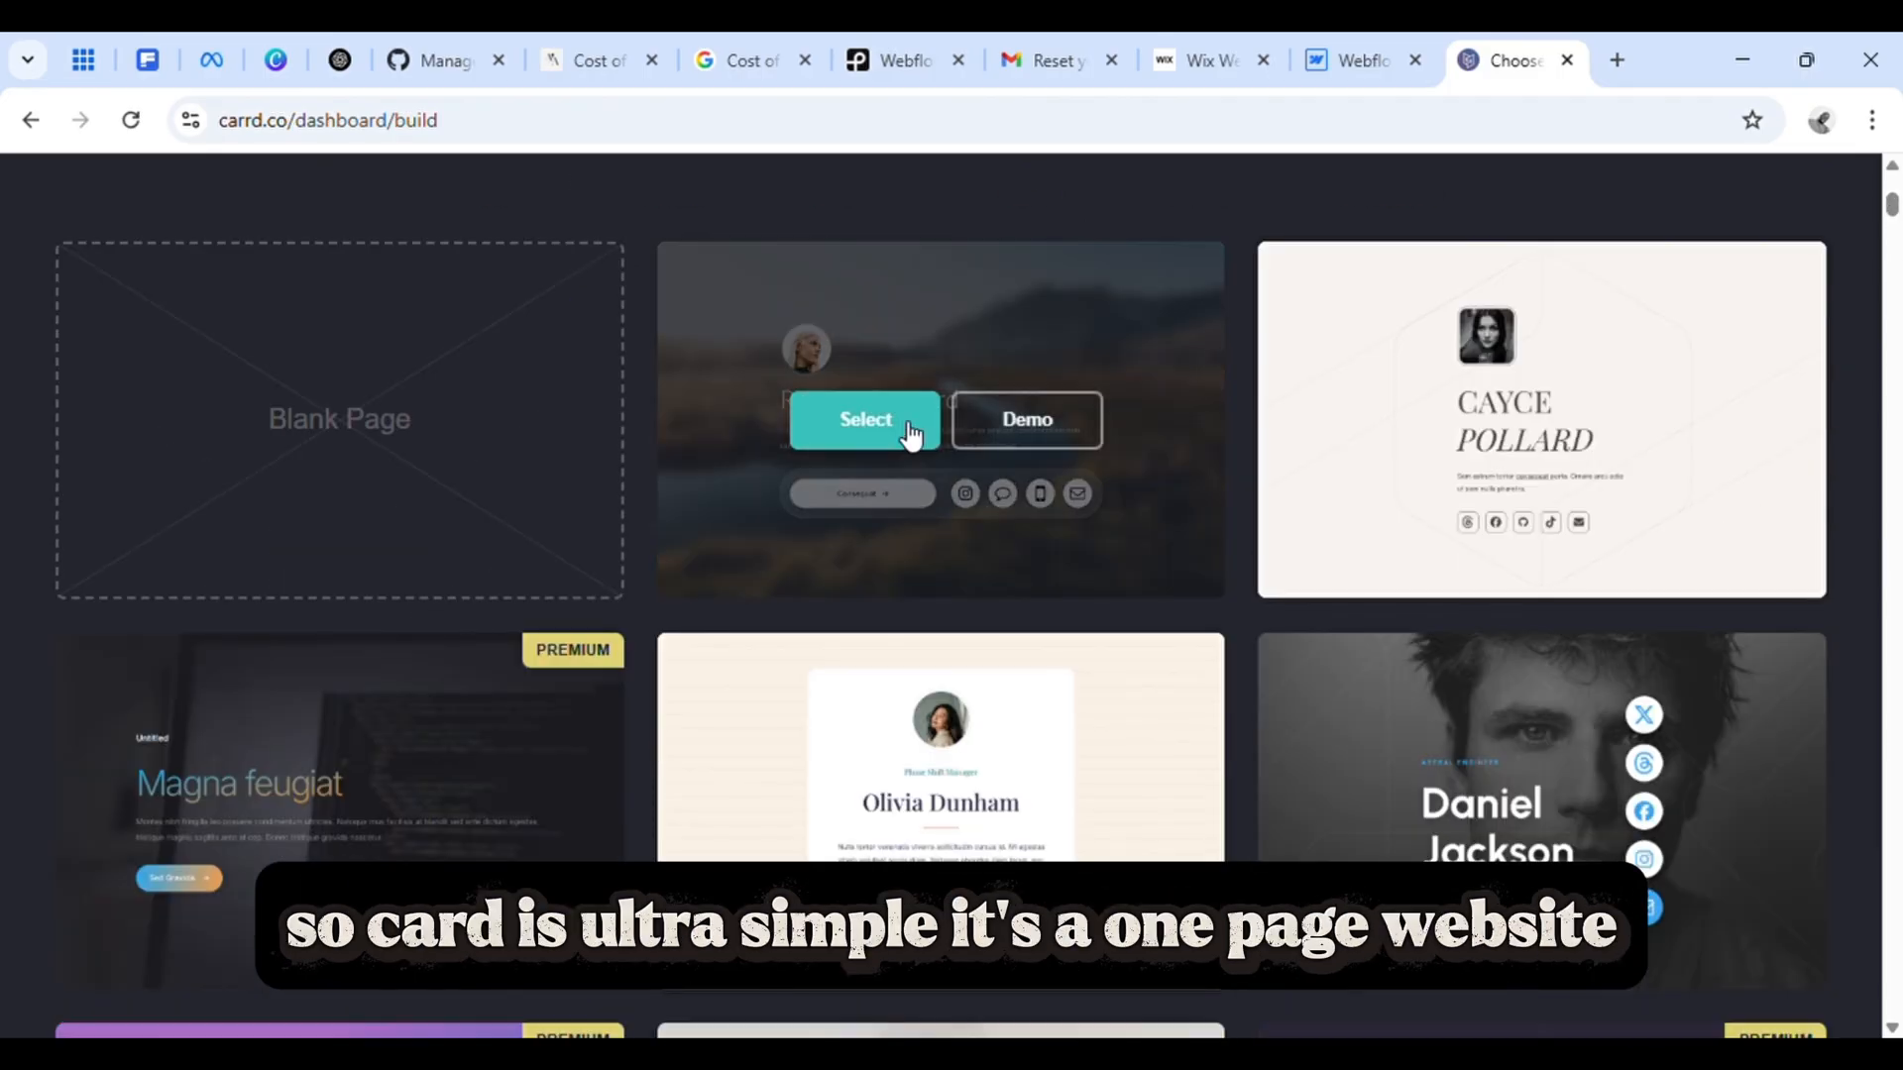
click(863, 420)
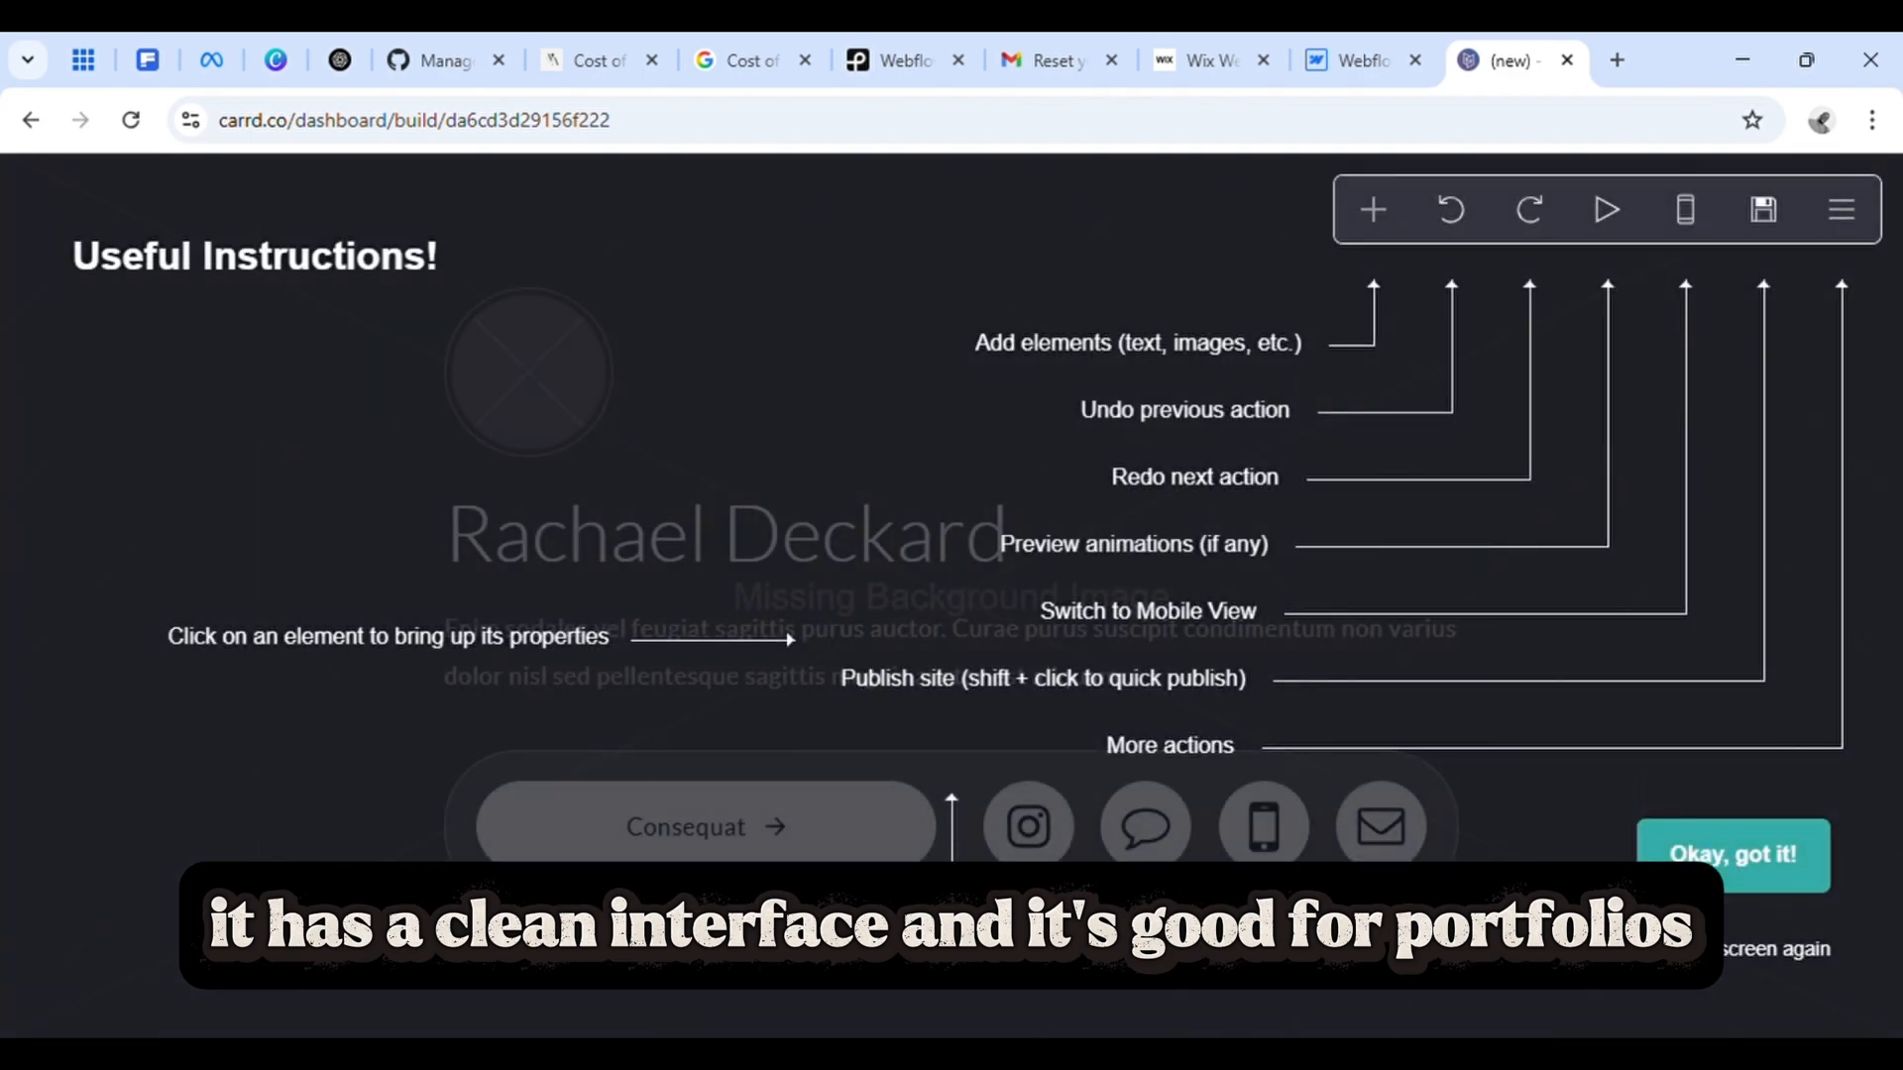
click(1734, 855)
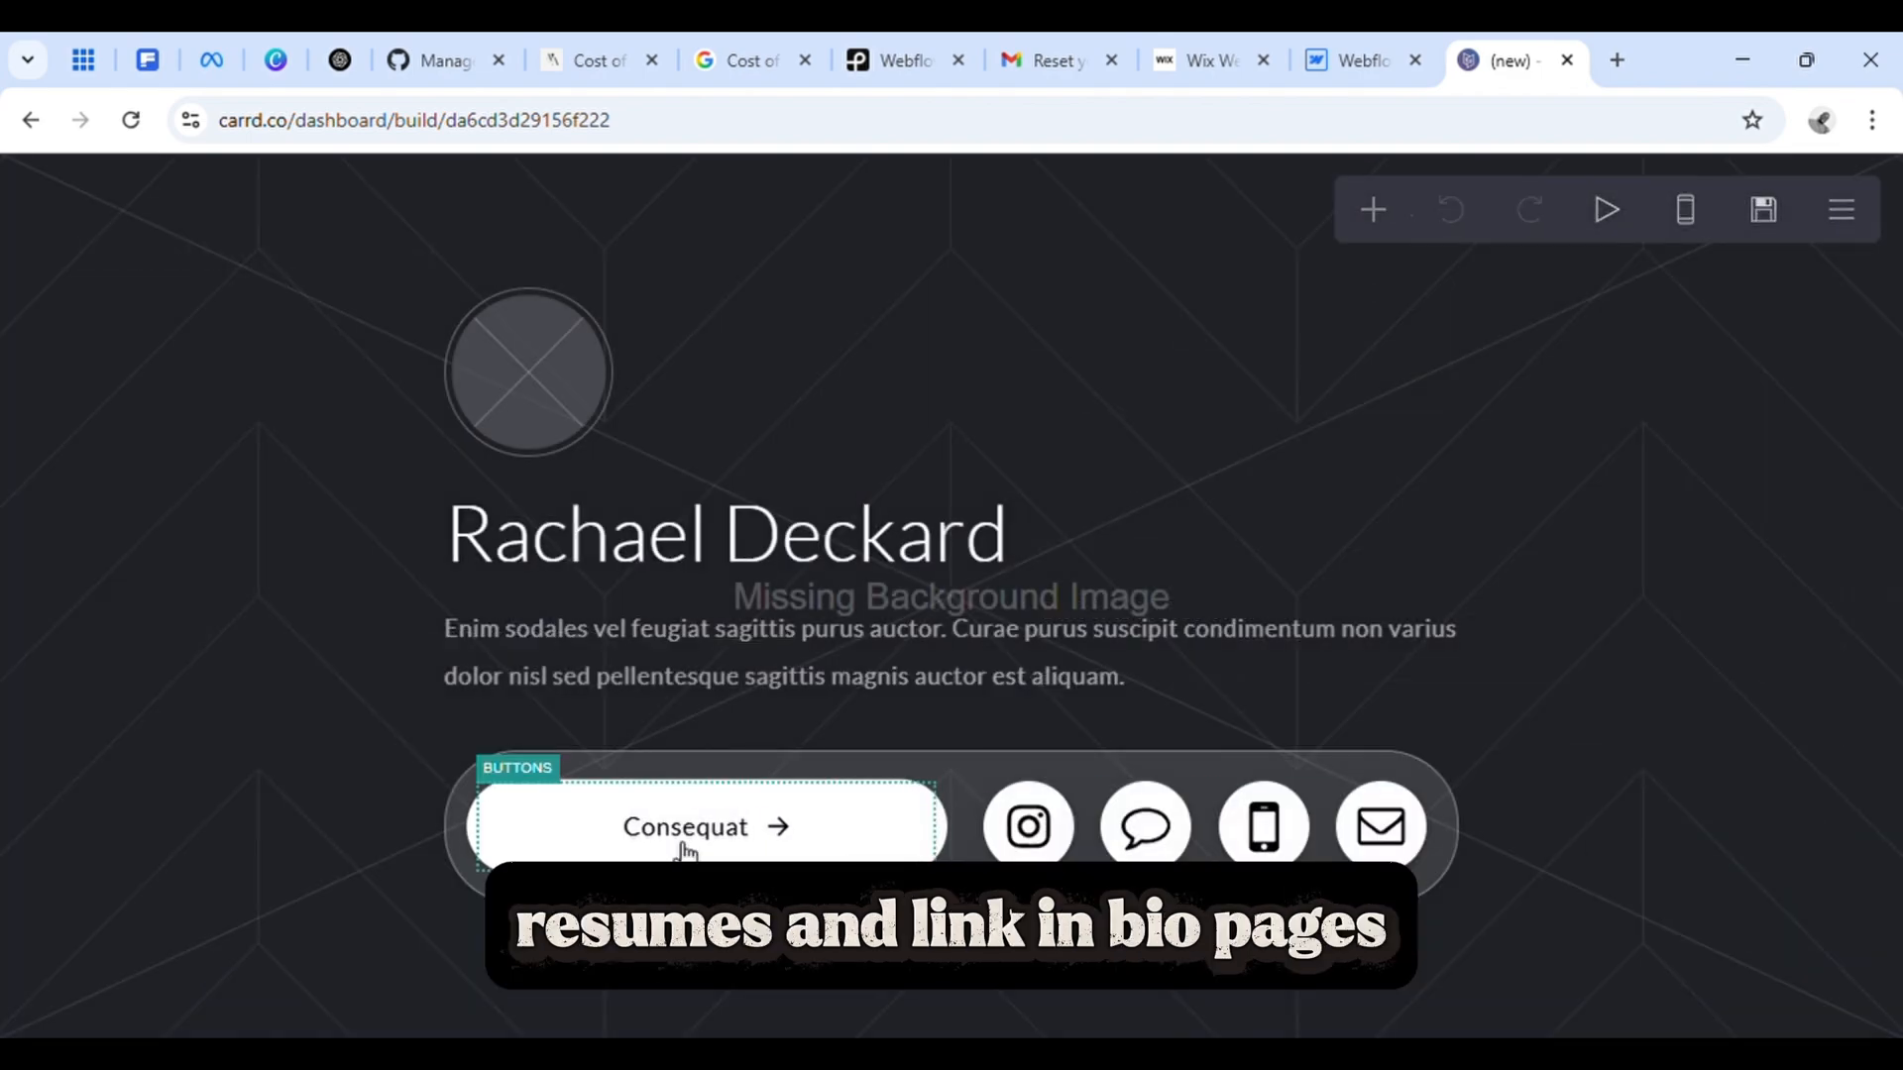
click(685, 827)
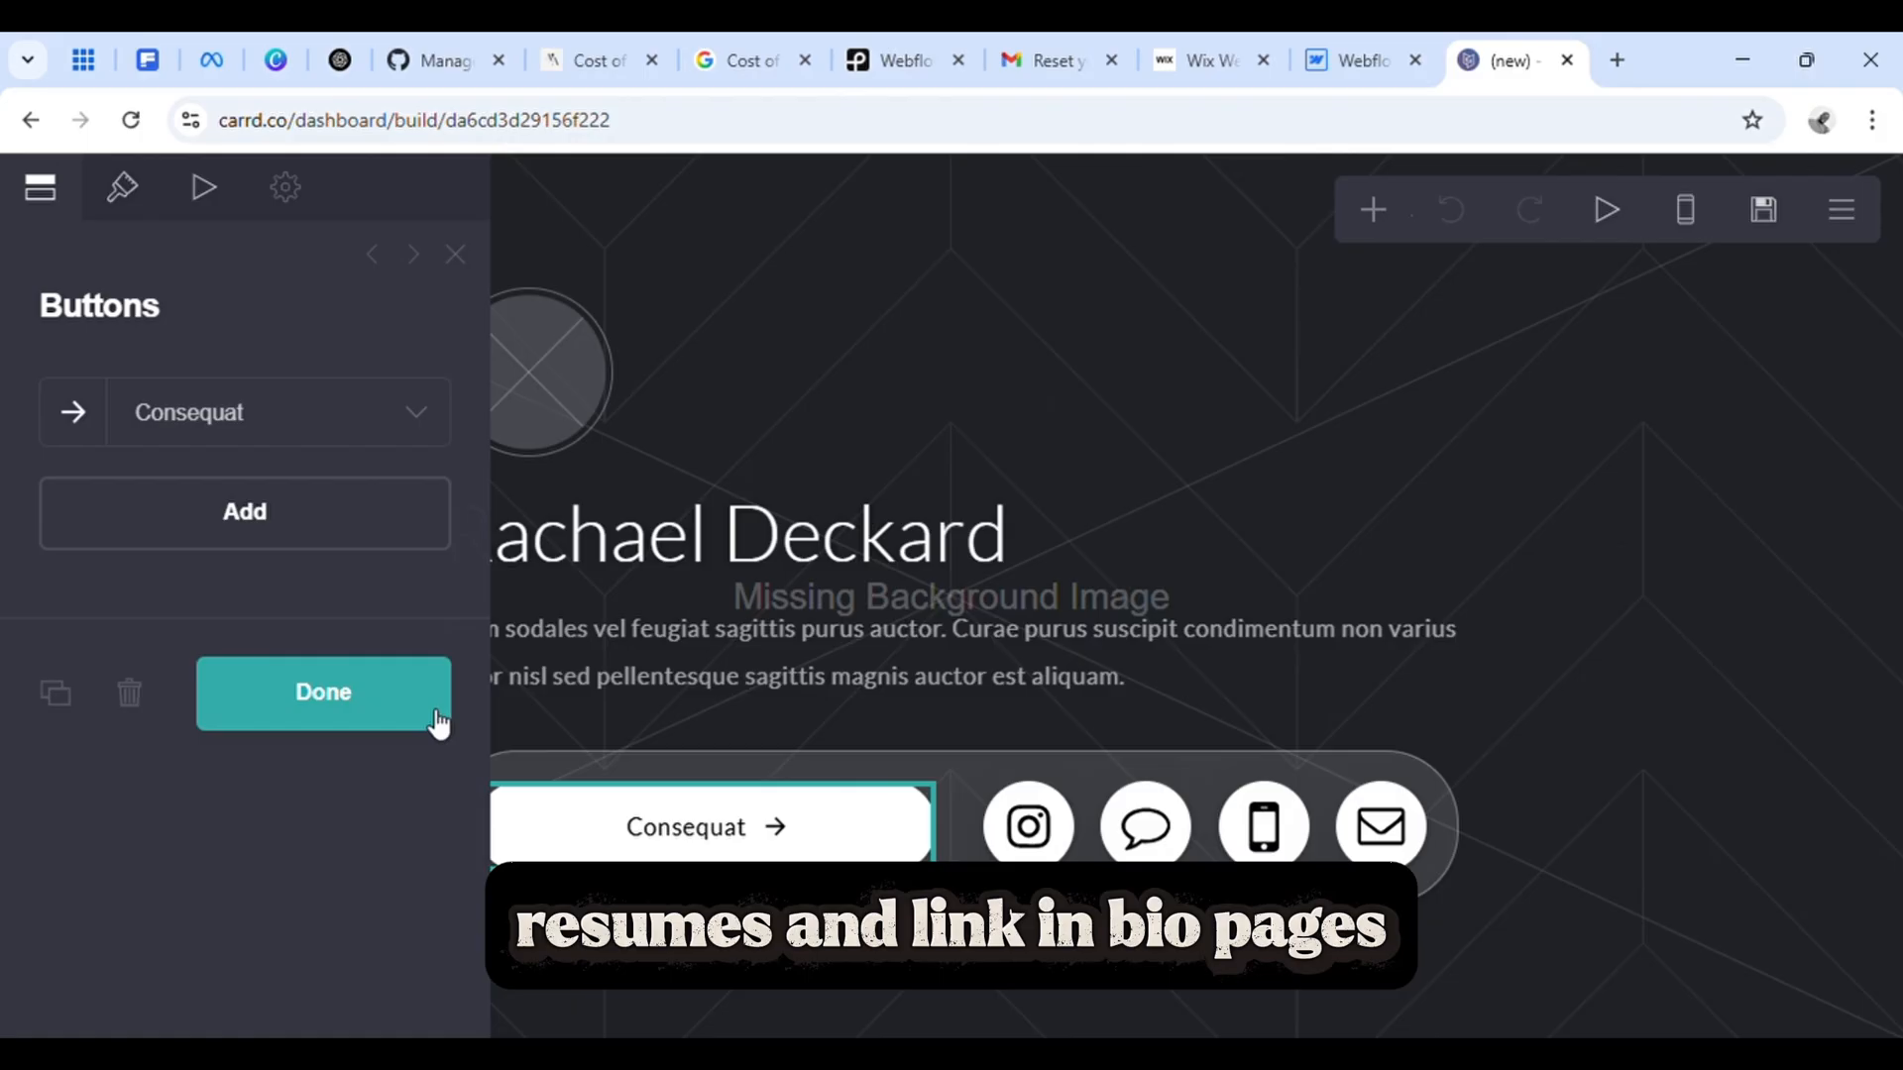
click(323, 692)
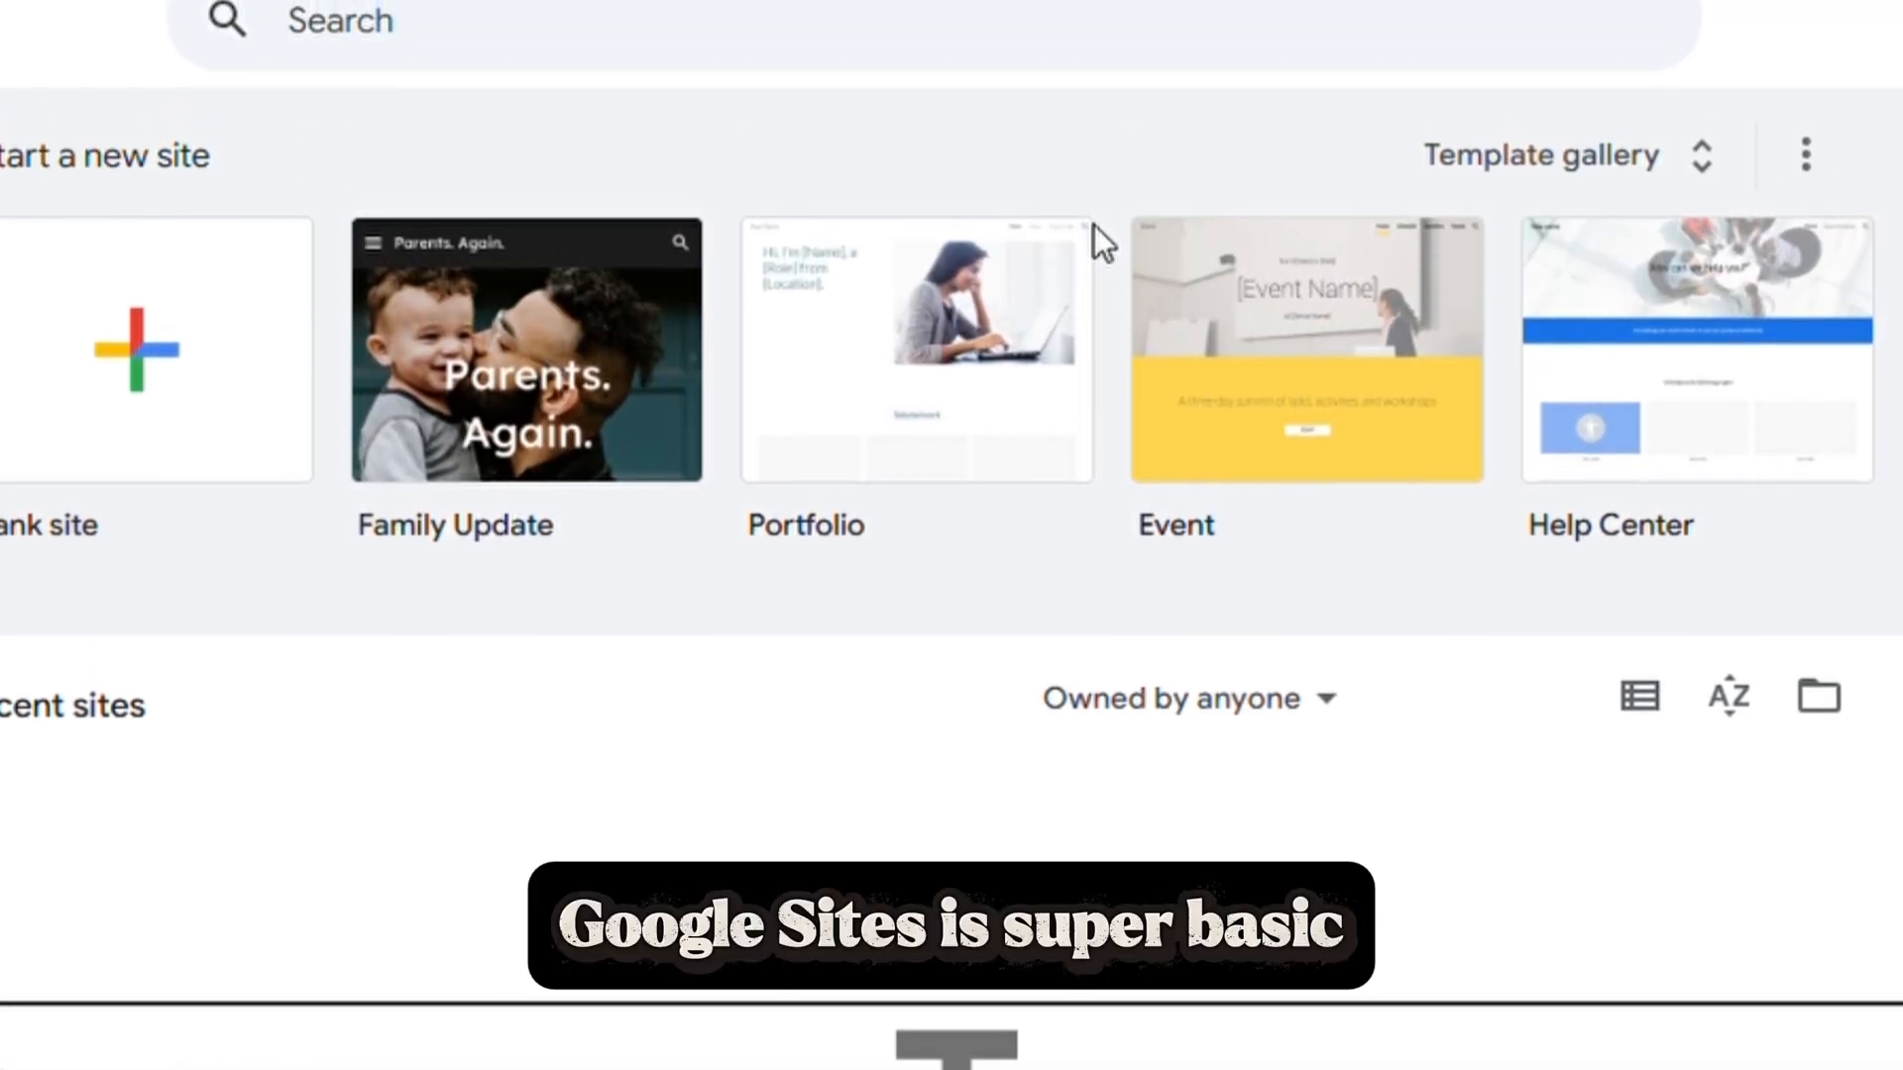
mouse_move(334, 509)
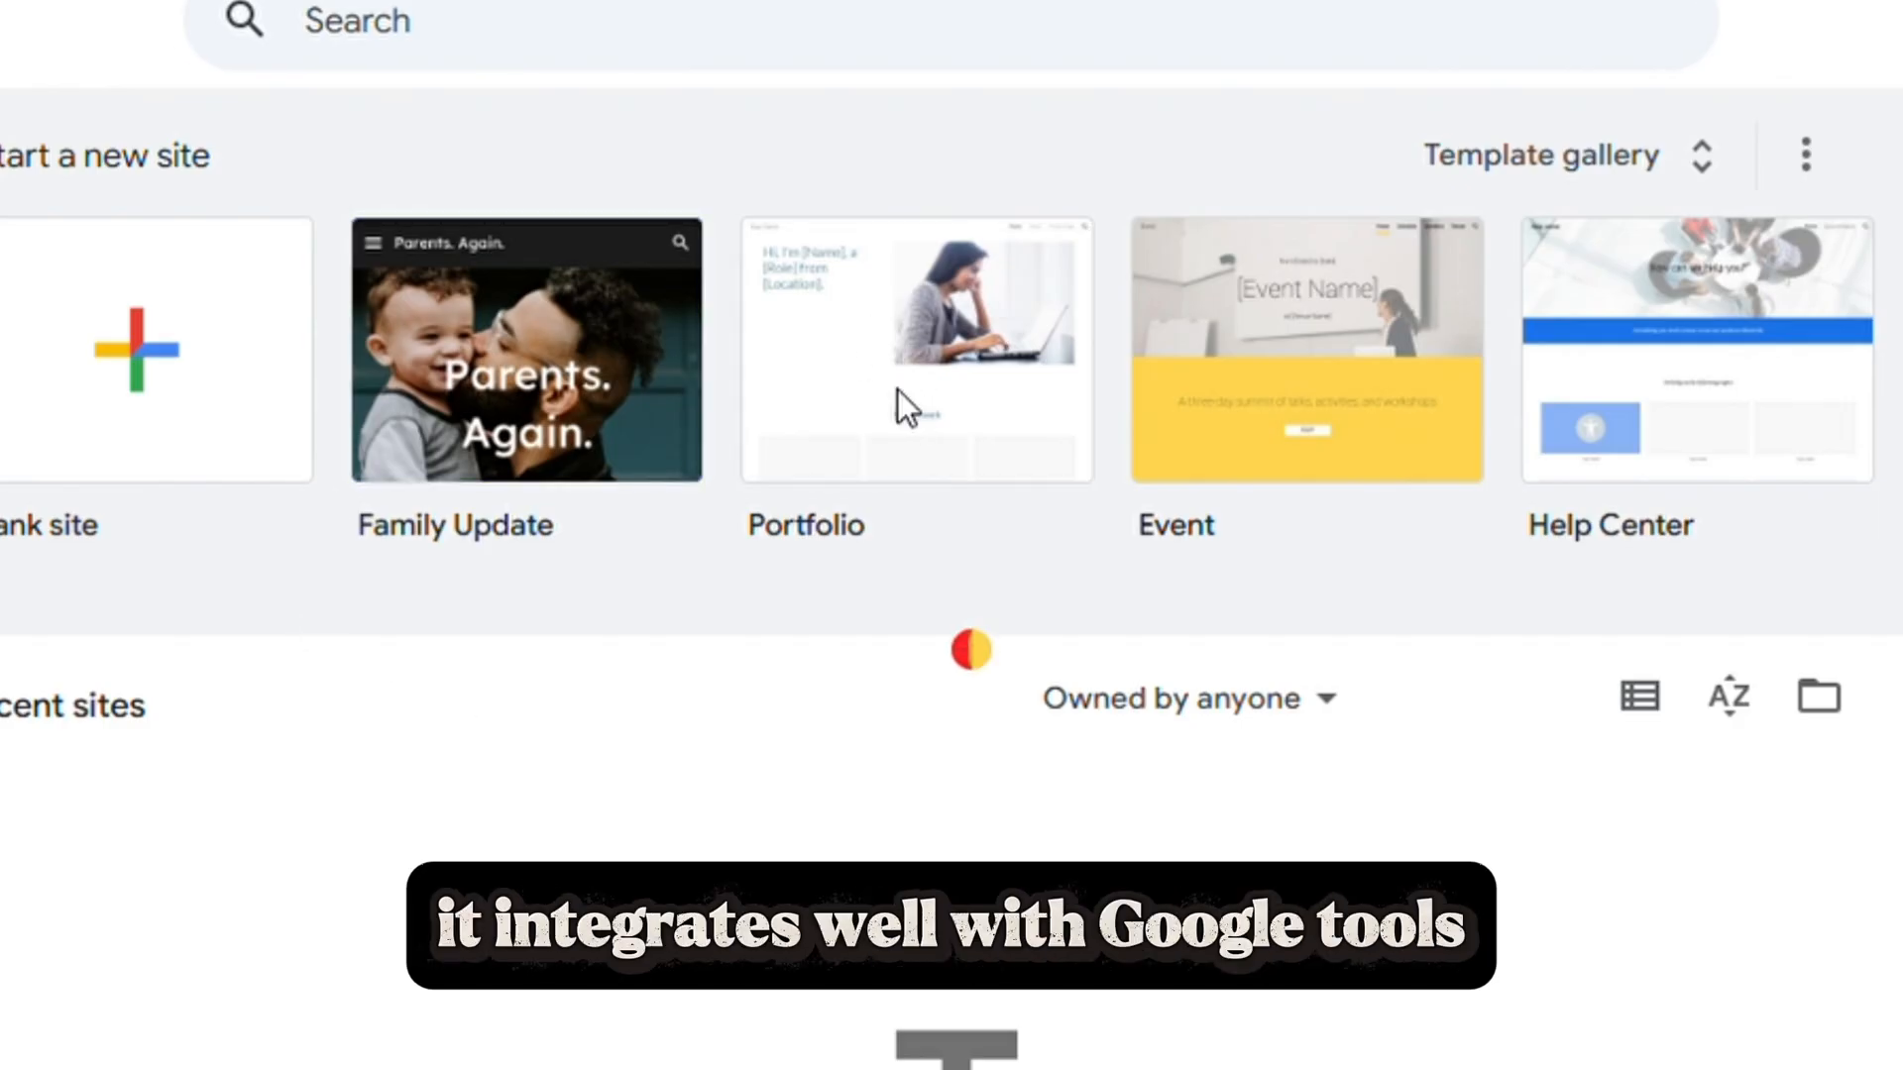
mouse_move(152, 401)
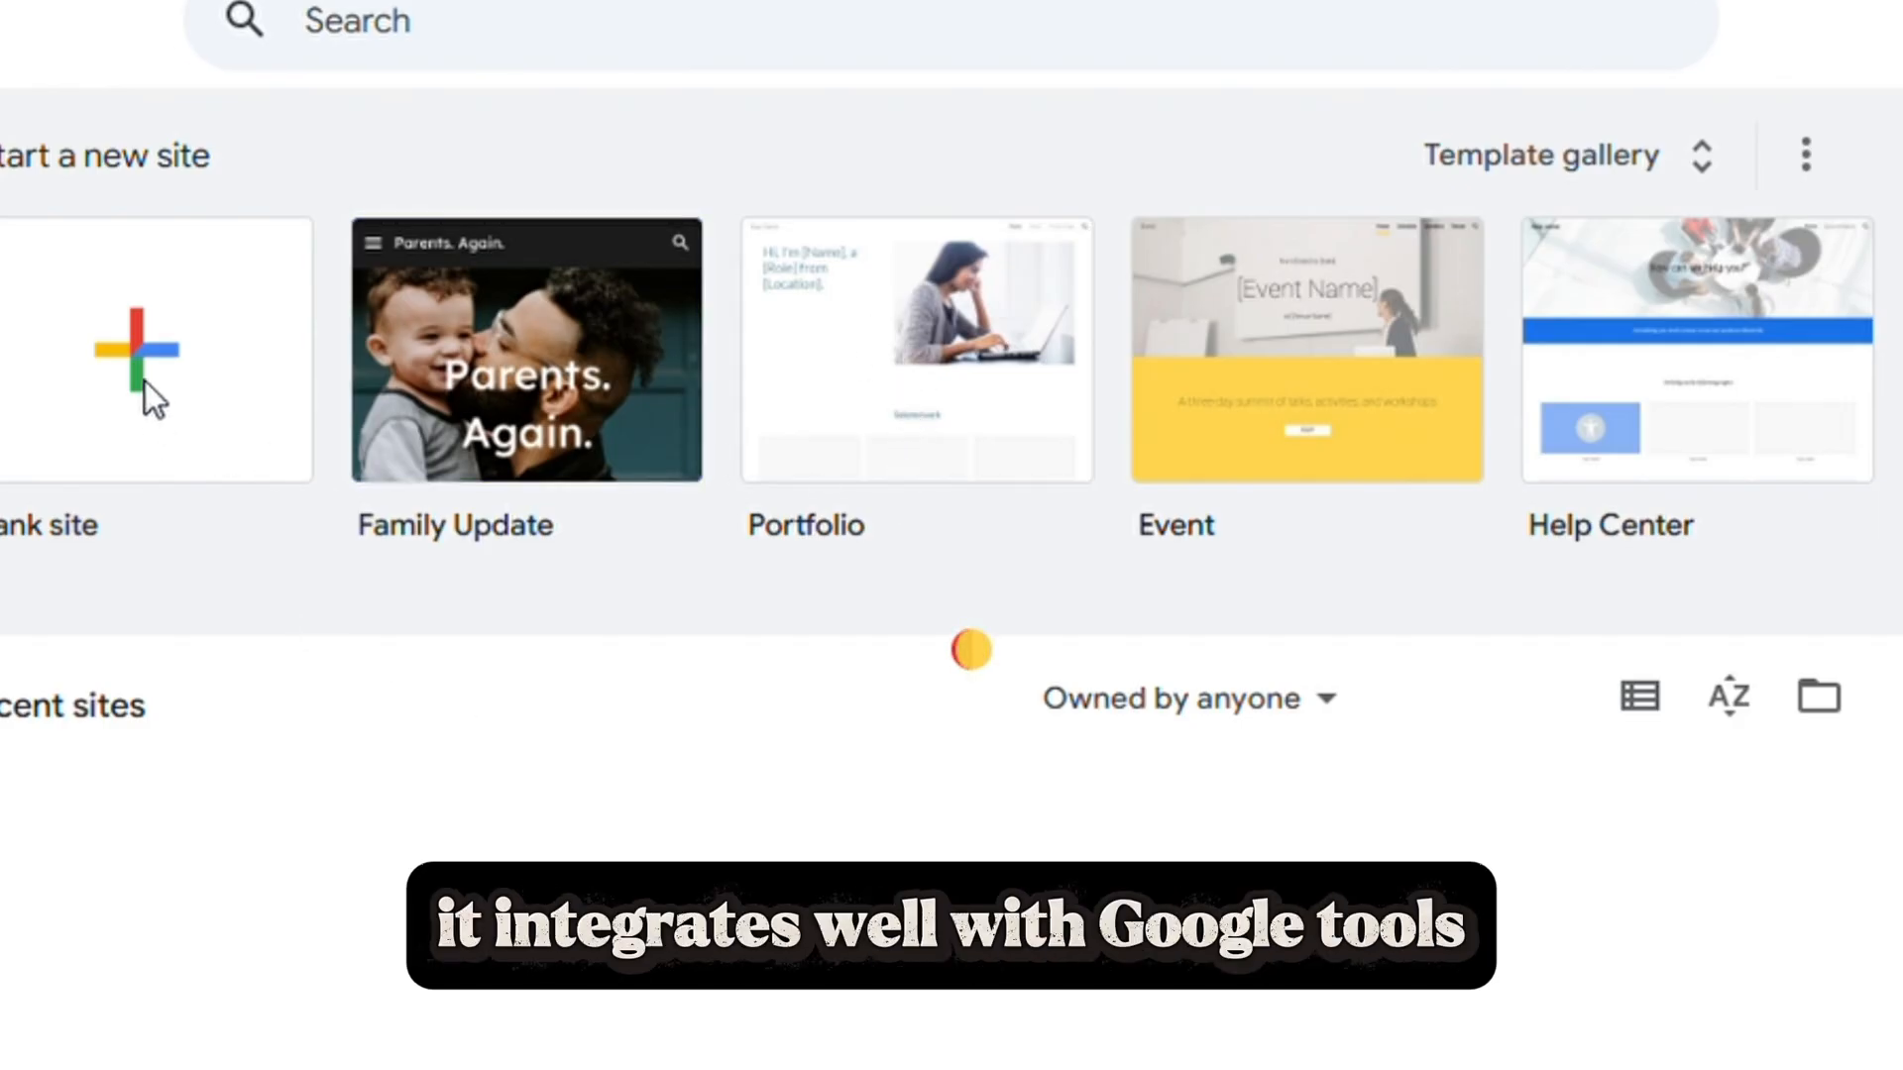
click(136, 351)
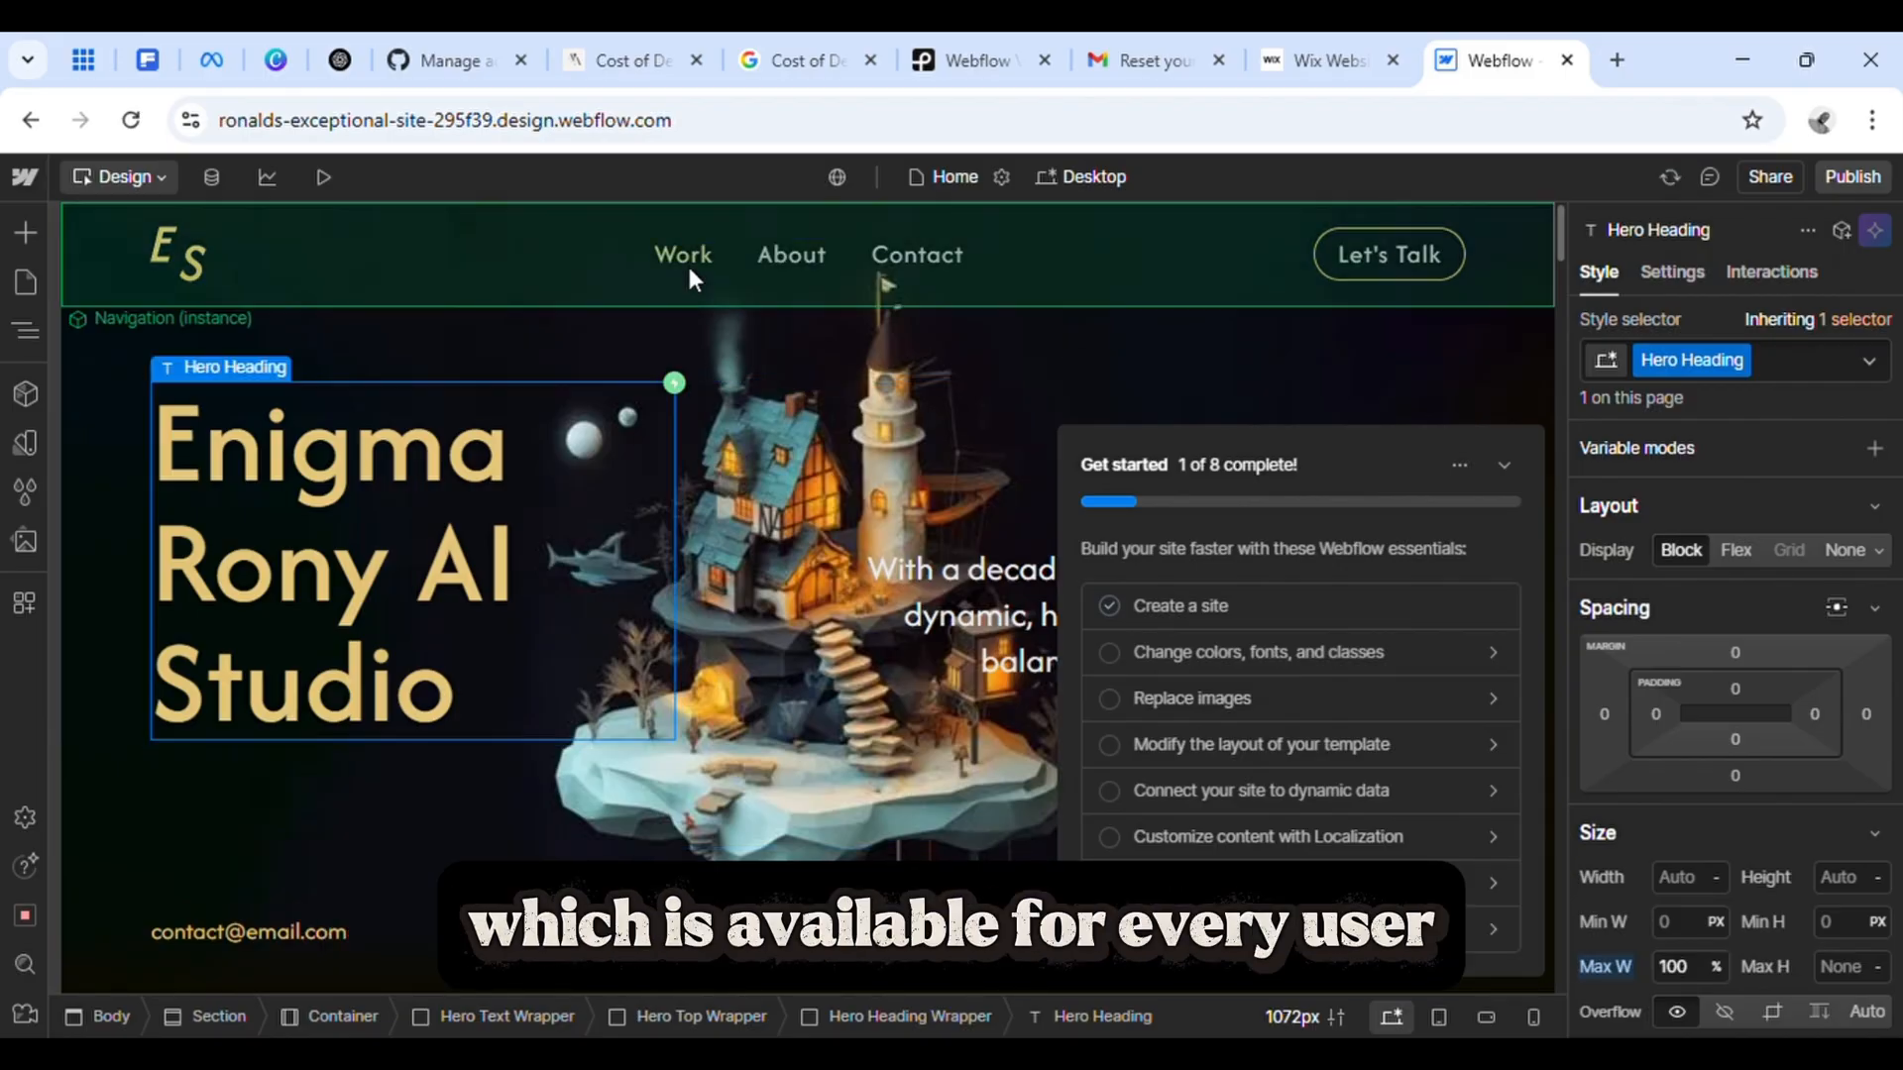
Select the Navigation element and open the Navigator panel in Webflow.
click(172, 319)
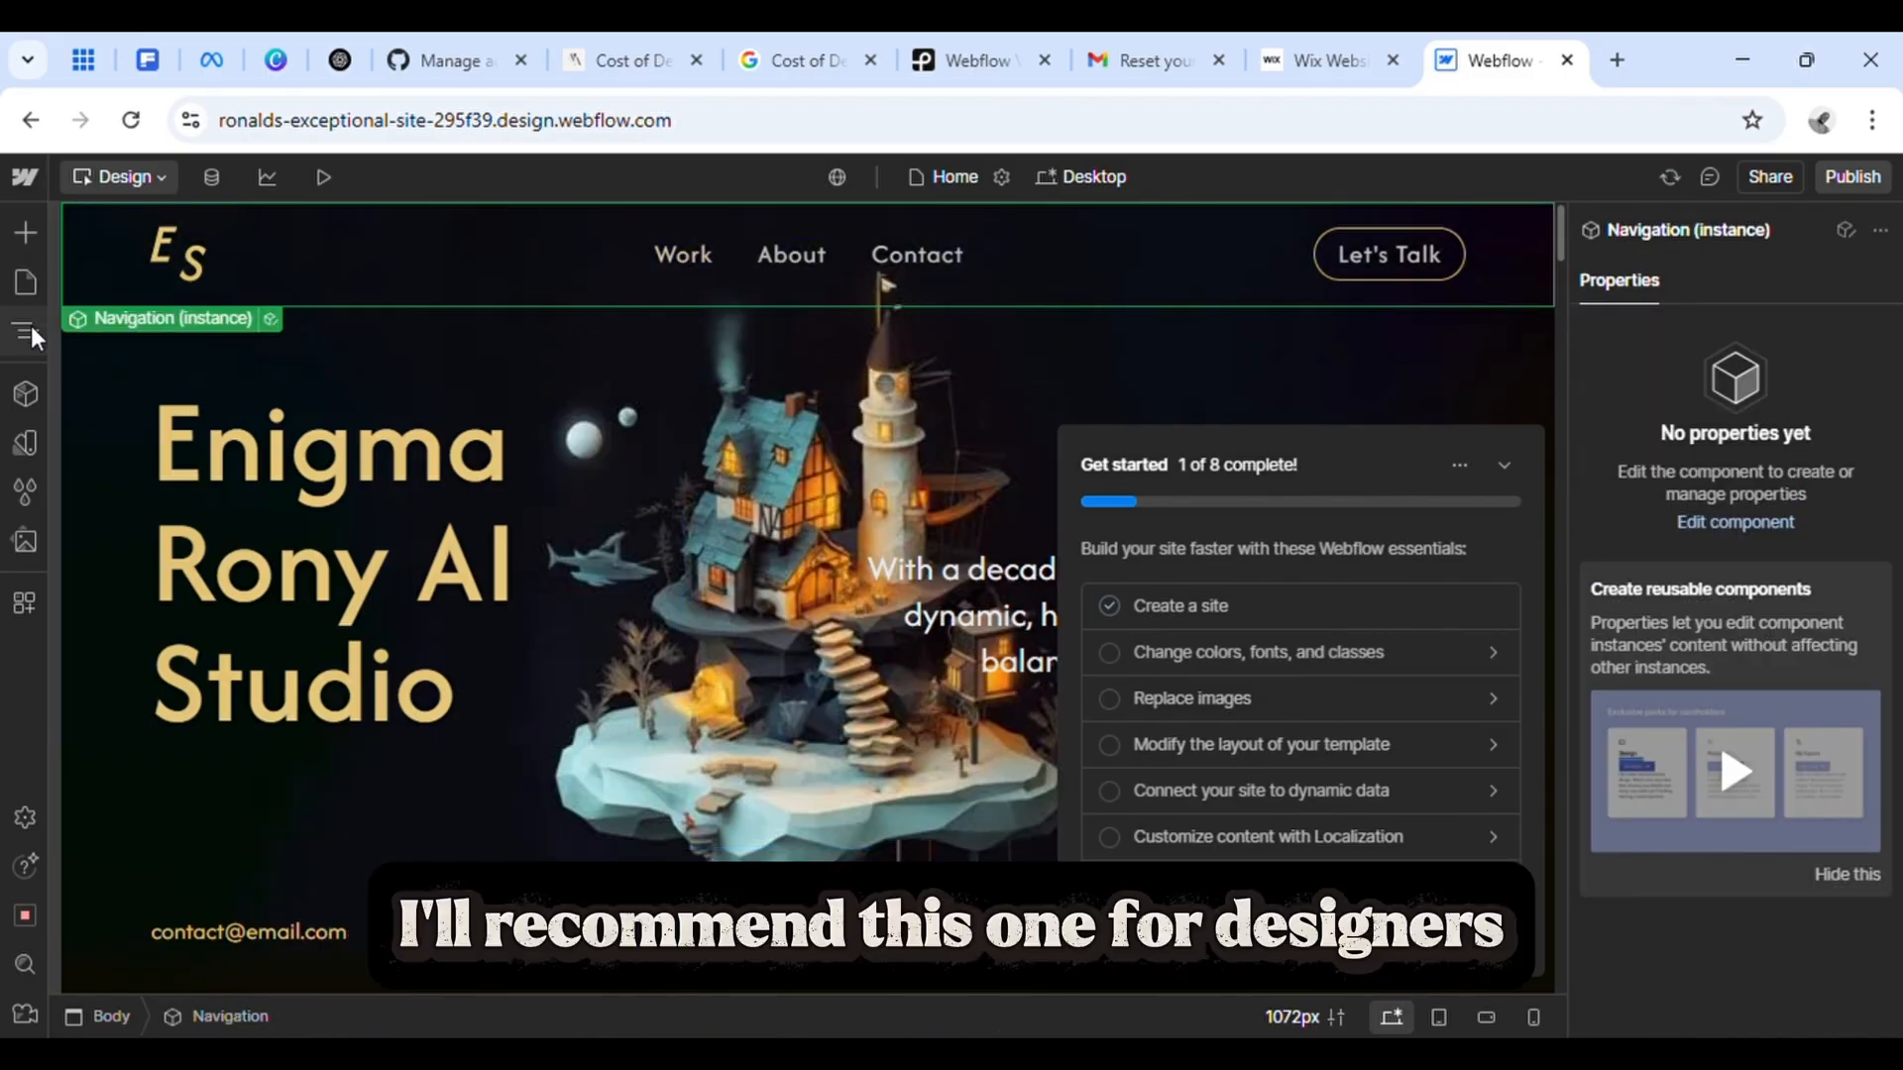
click(24, 331)
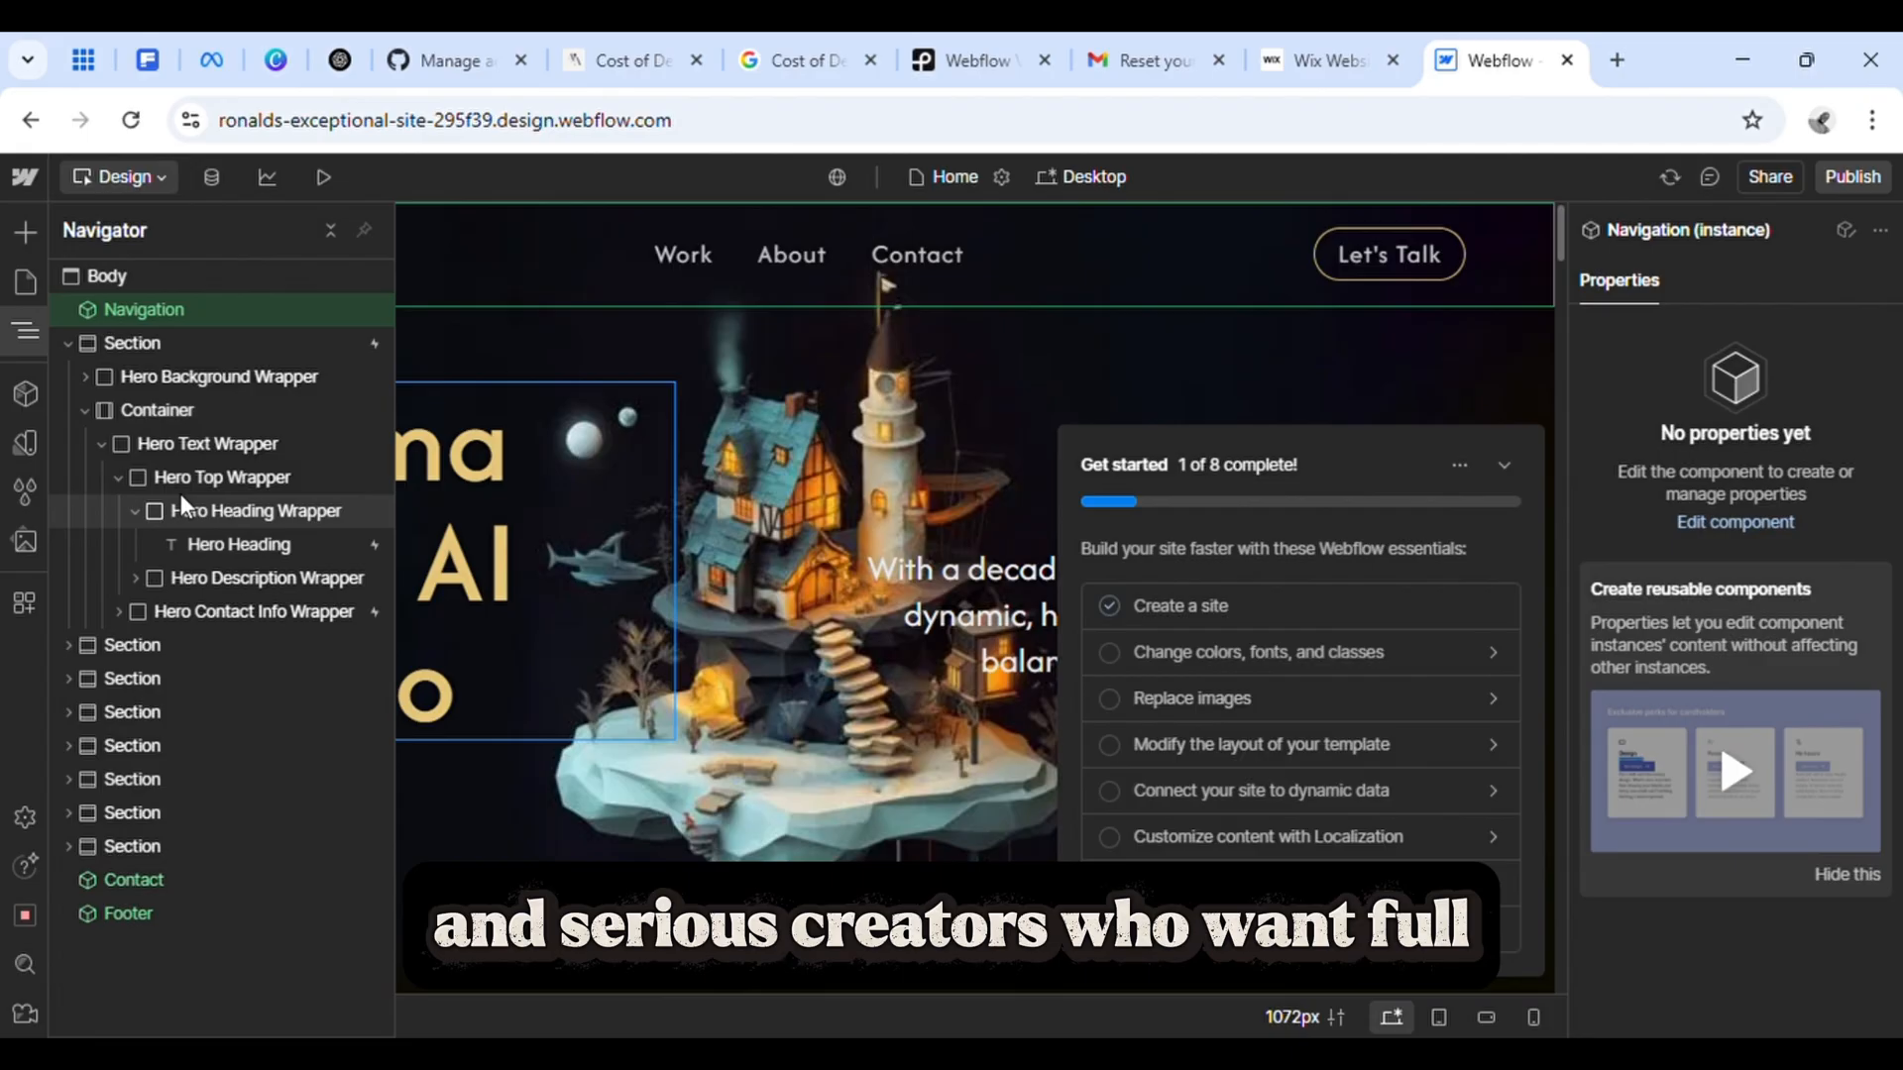